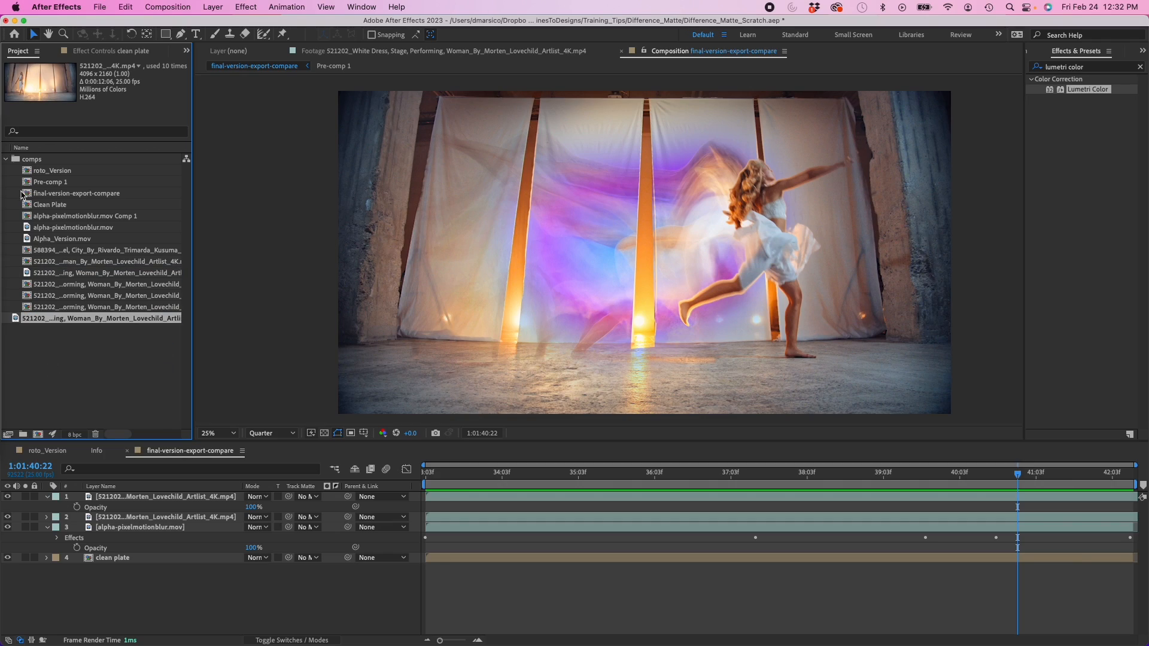
Duplicate the dancer footage layer in the 521202 White Dress comp, naming the copies Alpha Dancer and Clean Plate
click(6, 160)
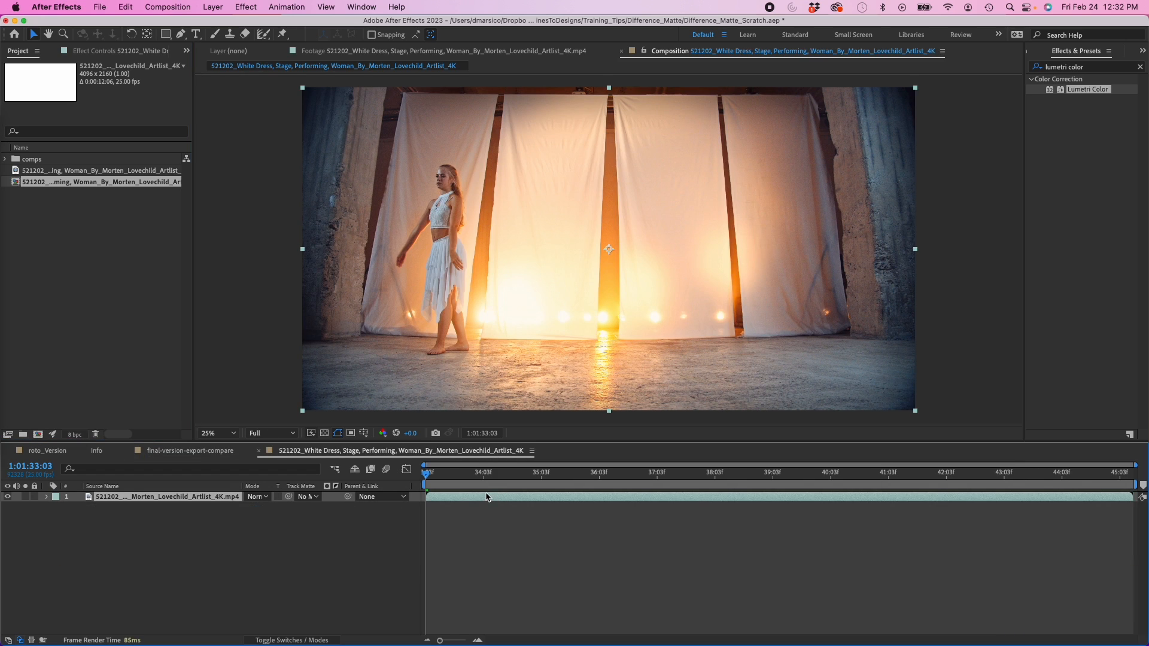
click(924, 492)
text(Clean Plate)
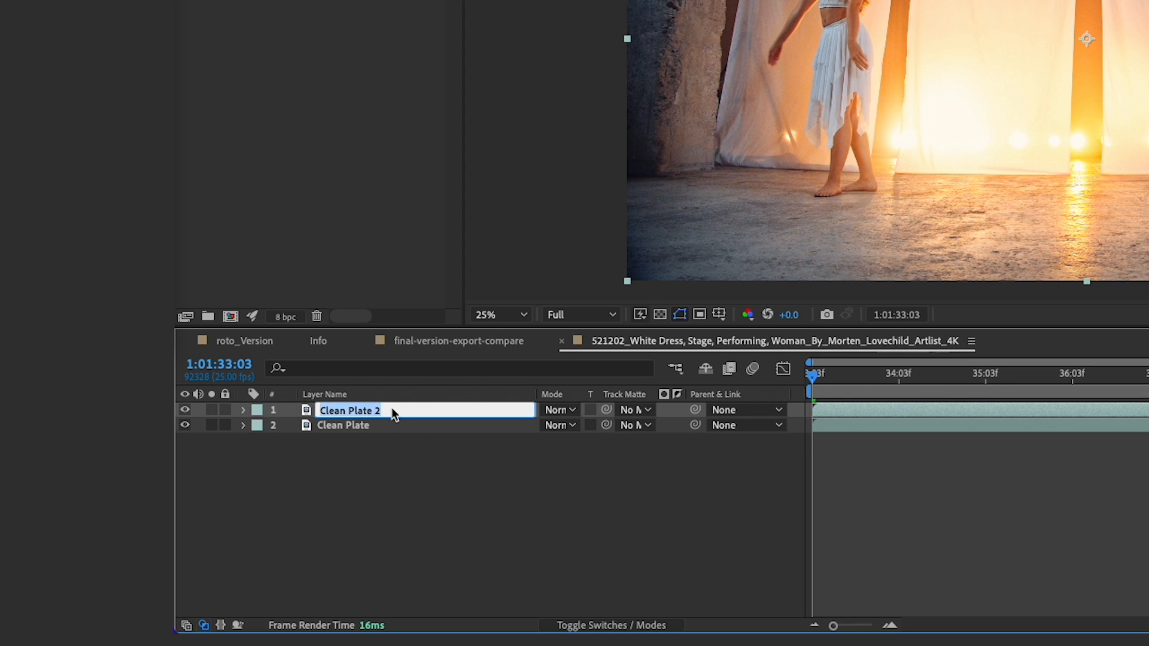
text(Alpha Dancer)
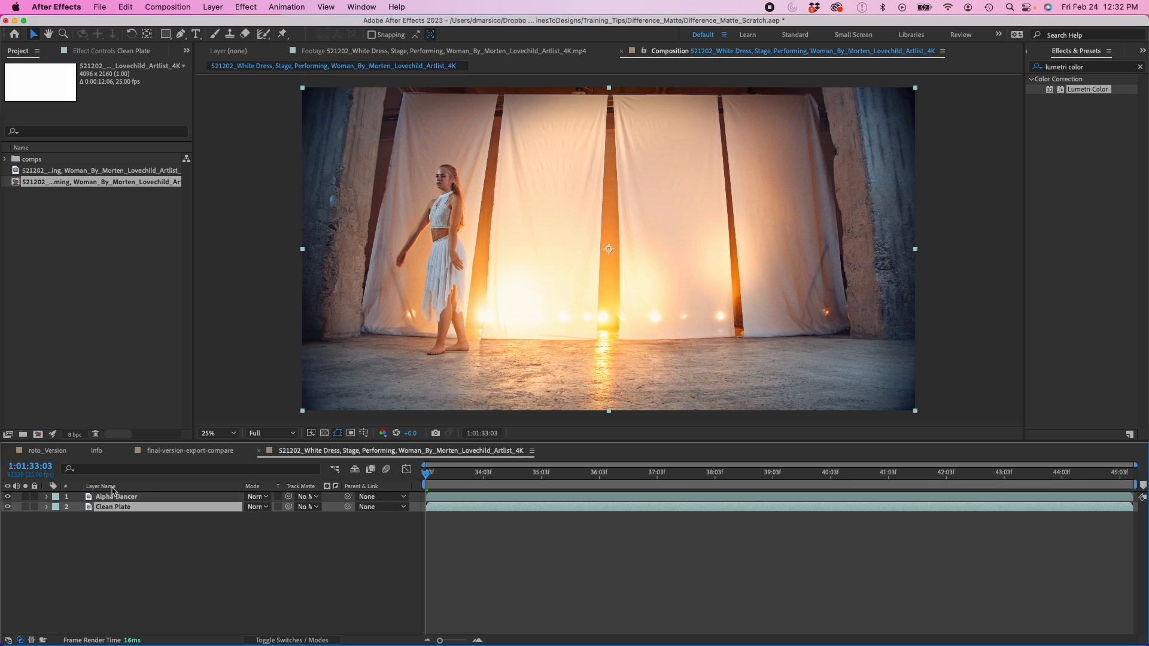
Enable time remapping on Clean Plate and set the lower masked copy to Time-Reverse Layer
click(47, 506)
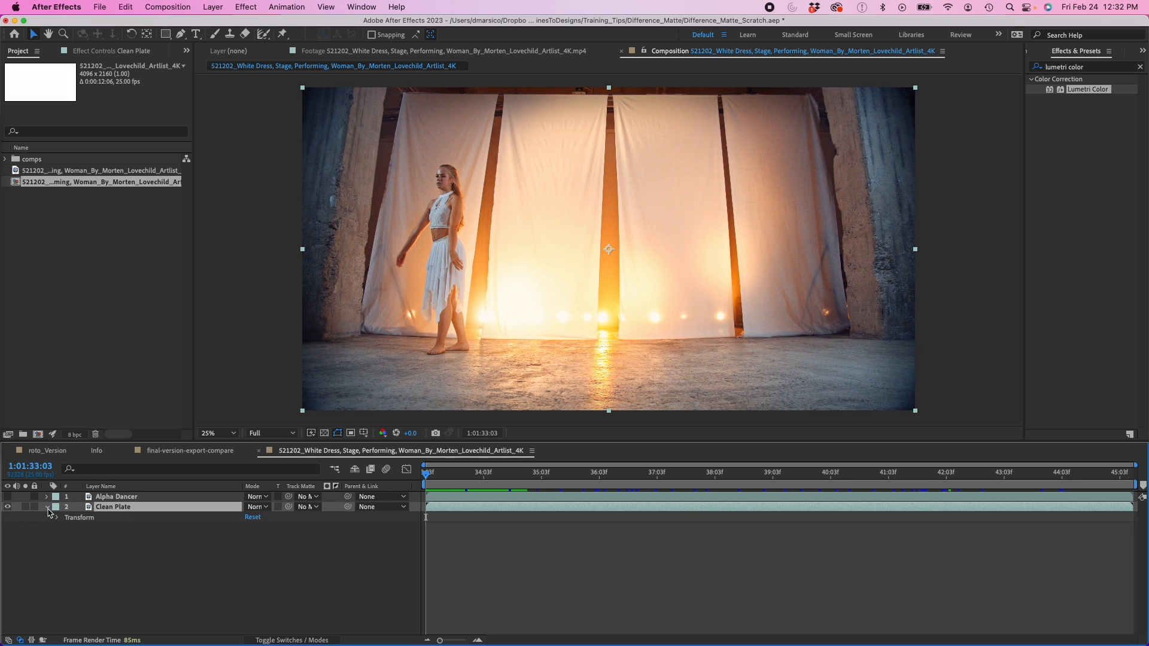
click(57, 517)
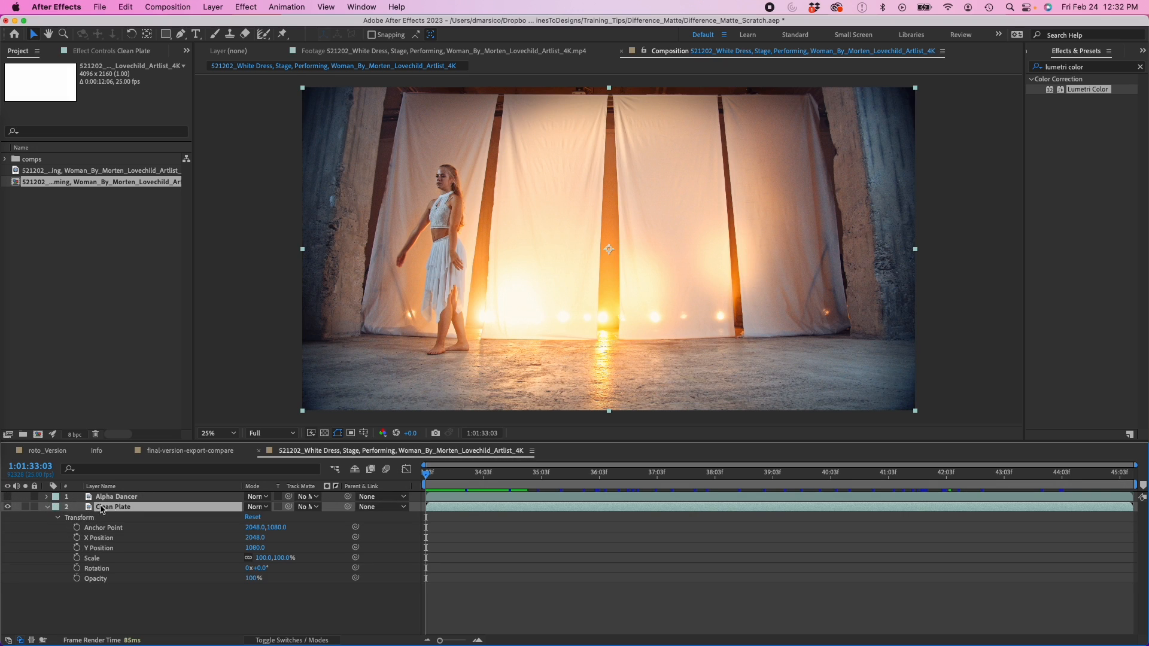
right_click(115, 506)
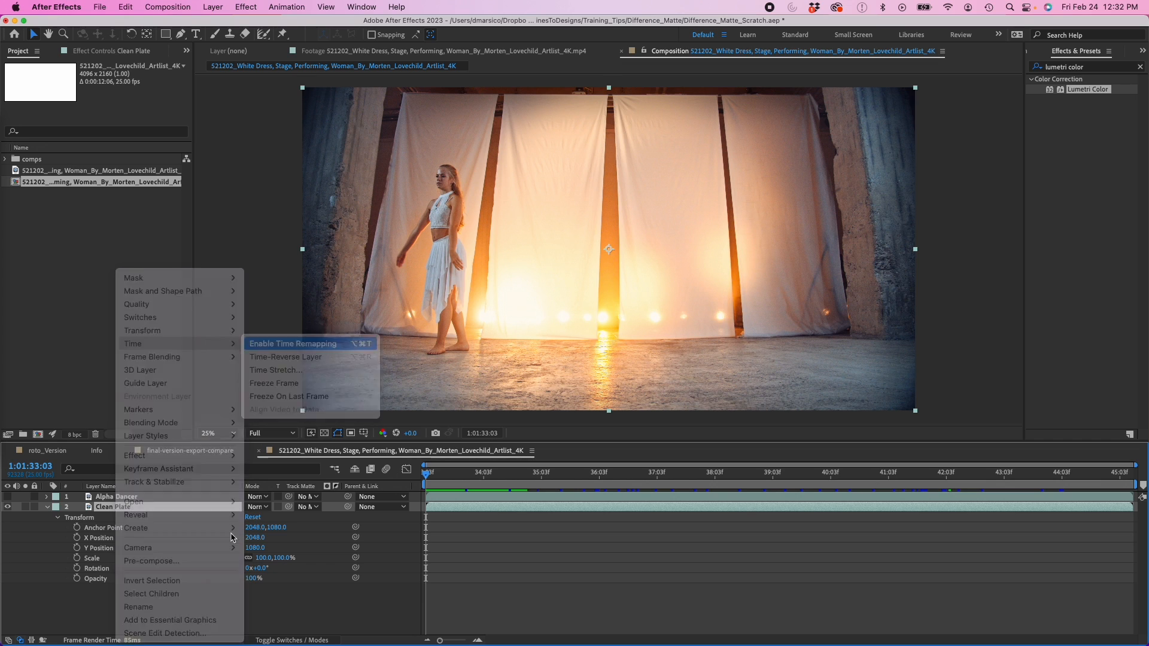
click(293, 343)
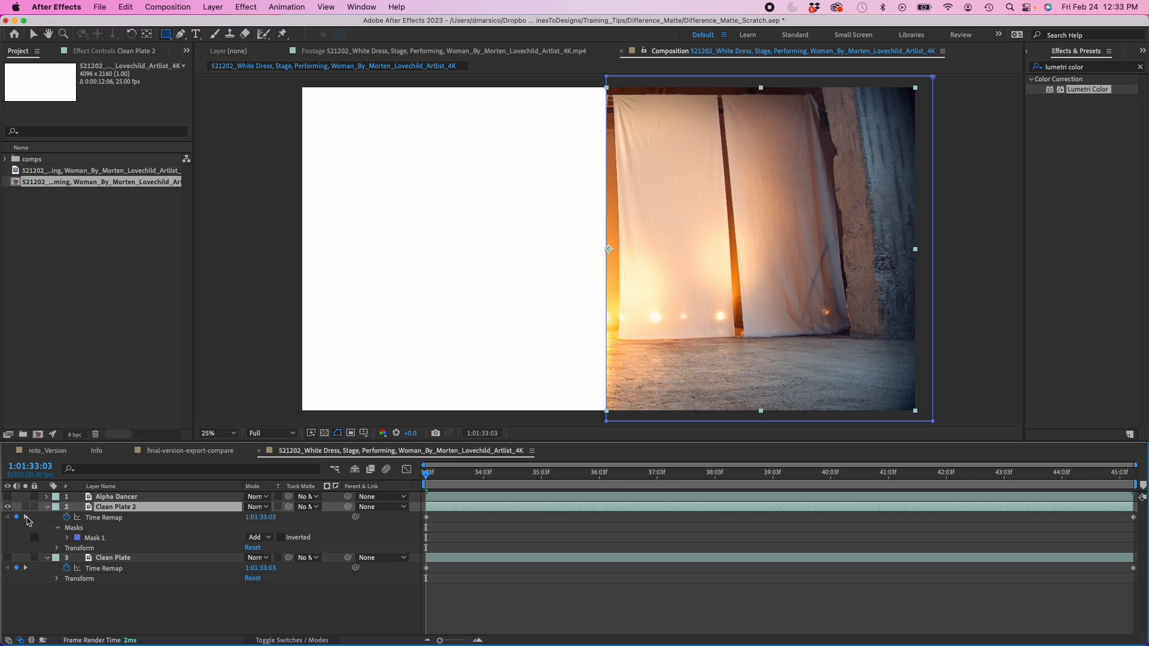
right_click(424, 517)
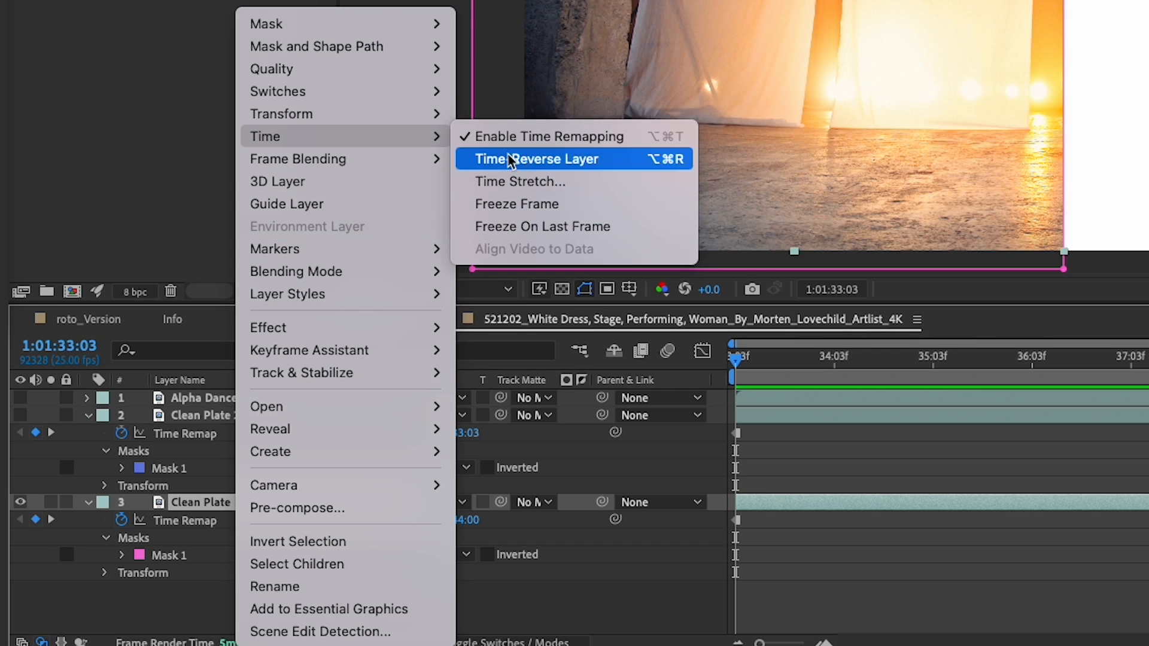
click(535, 159)
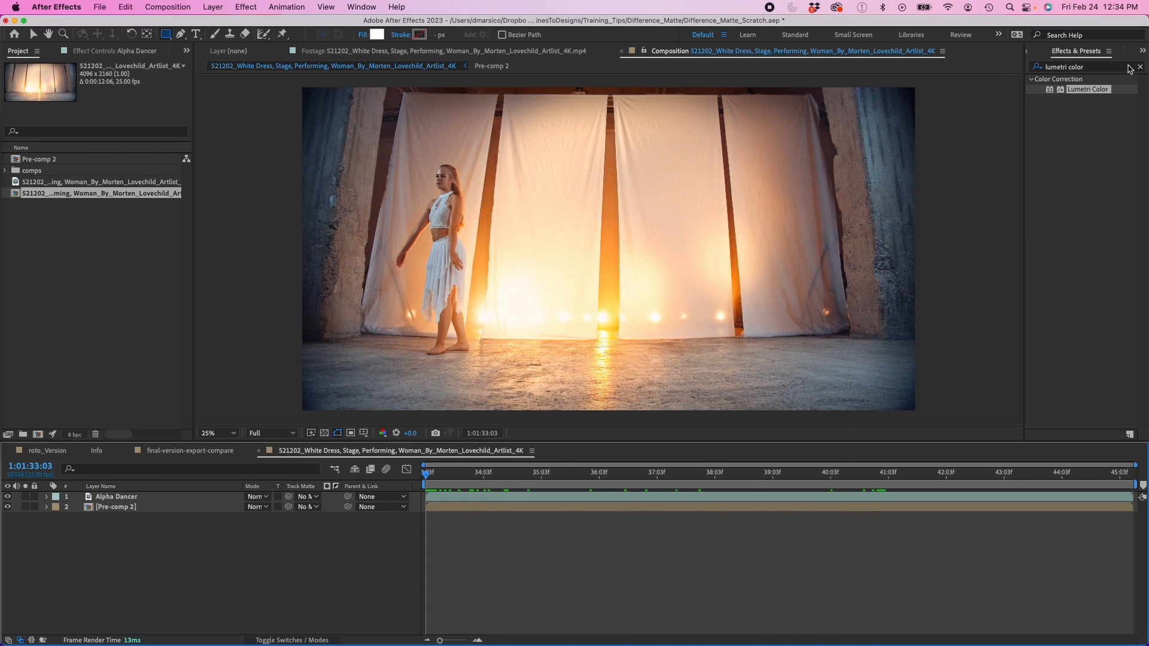
Find 'diff' in Effects & Presets and apply Difference Matte to Alpha Dancer
text(difference)
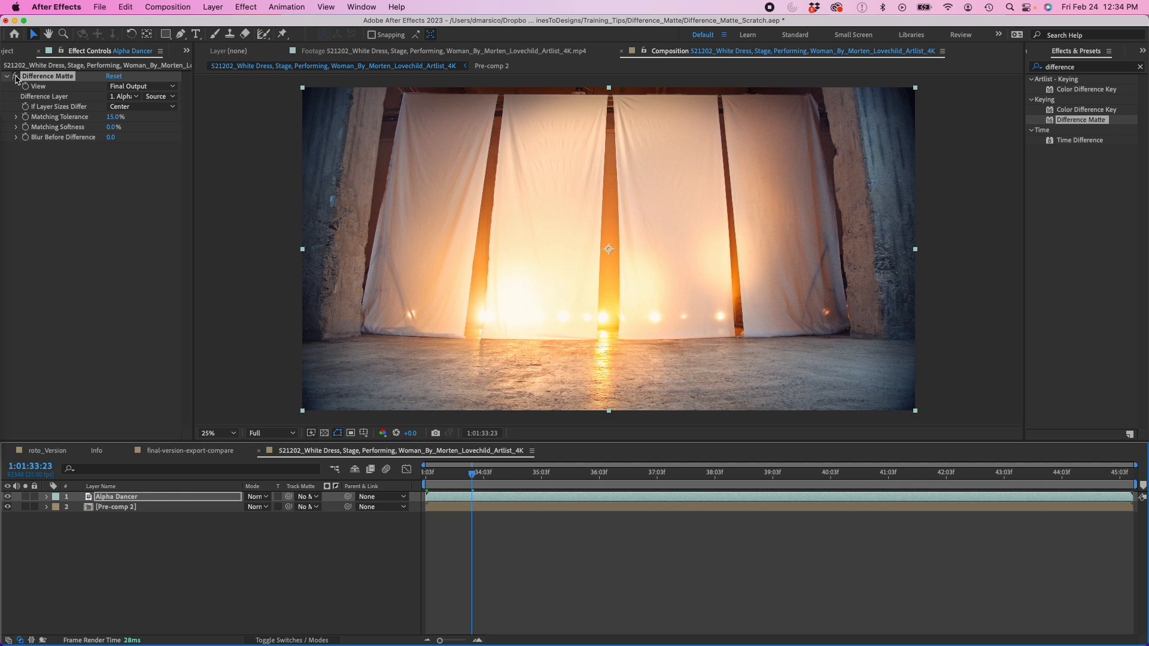
Preview roto_Version and the original dancer footage, then switch to final-version-export-compare
click(685, 472)
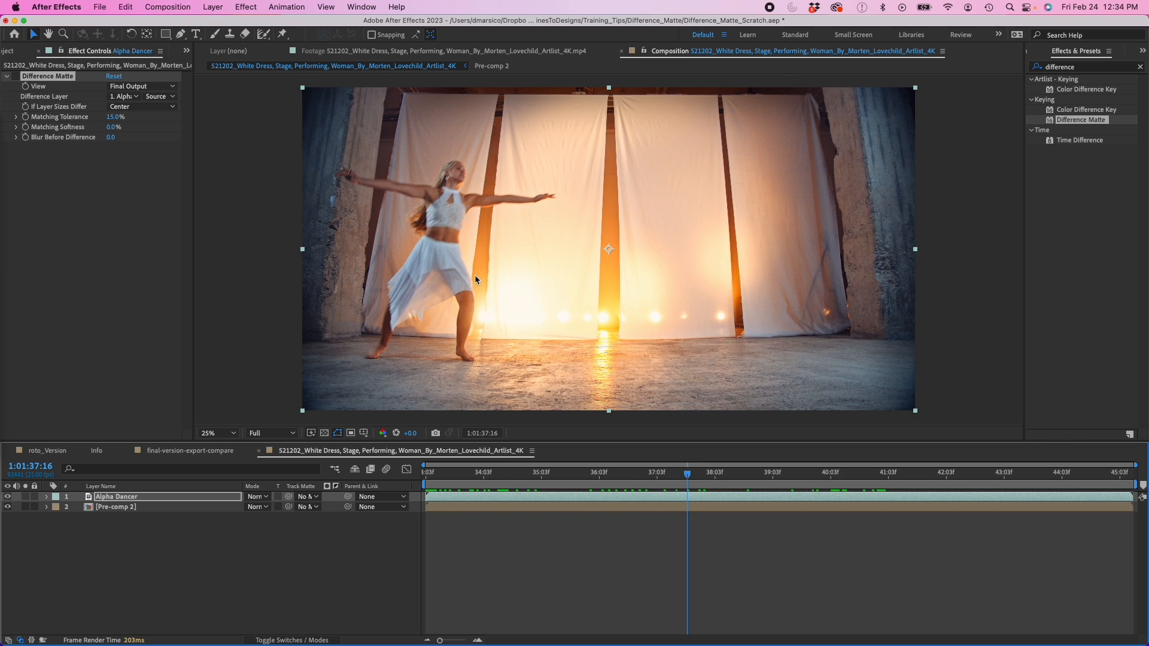
mouse_move(59, 48)
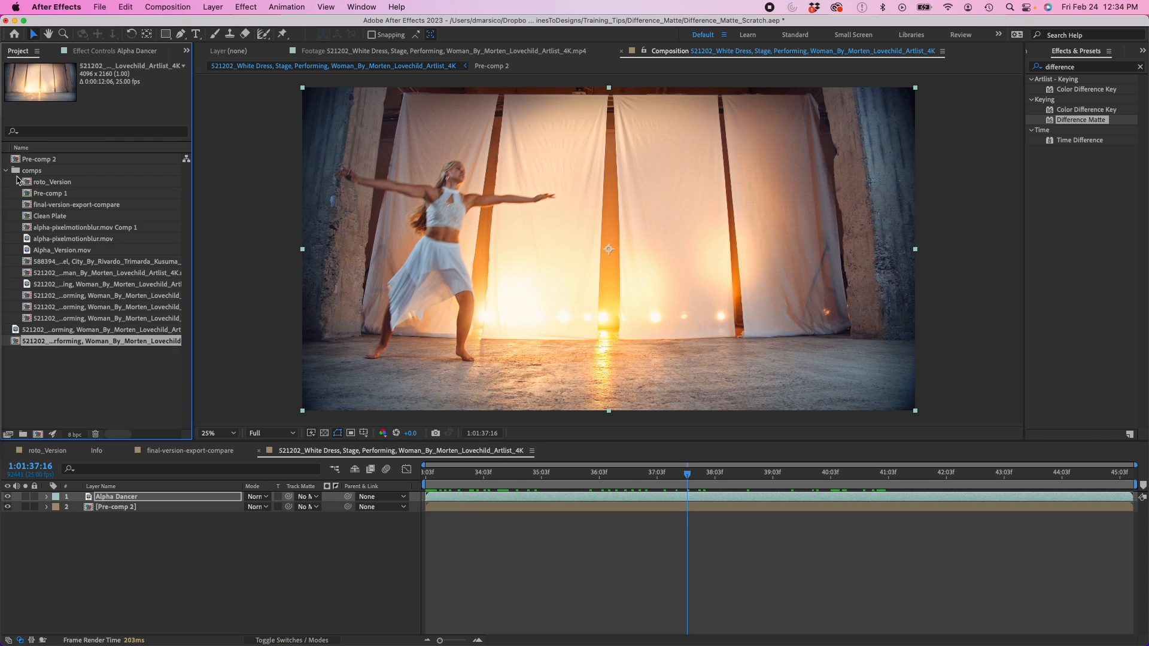
double_click(53, 181)
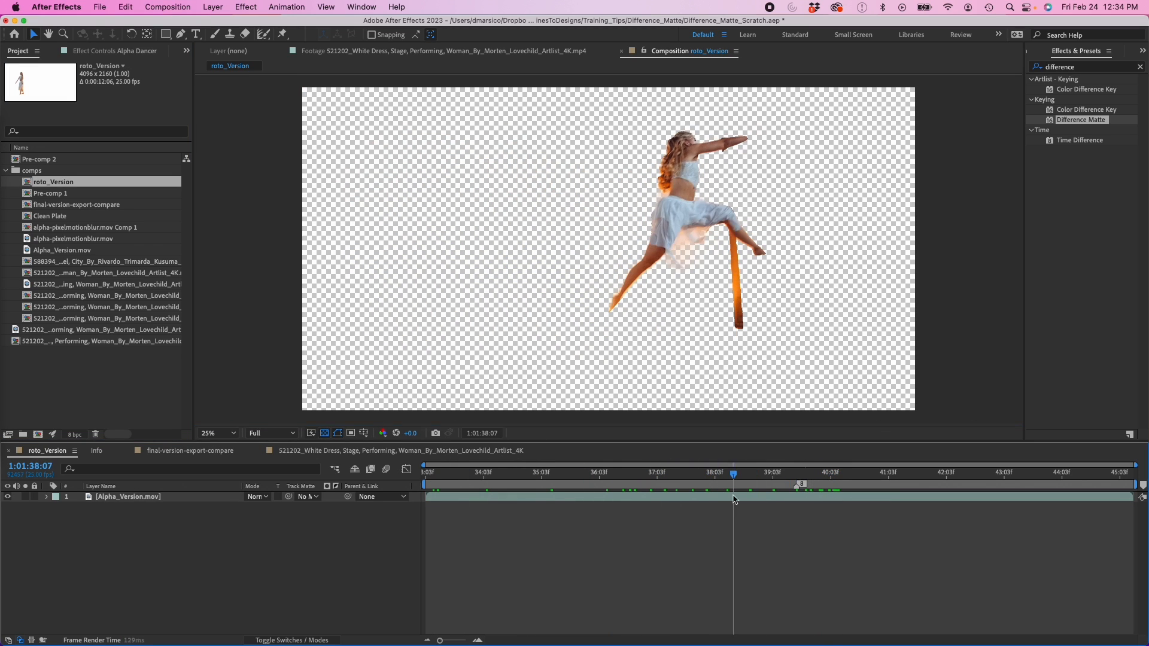
drag(732, 472, 748, 473)
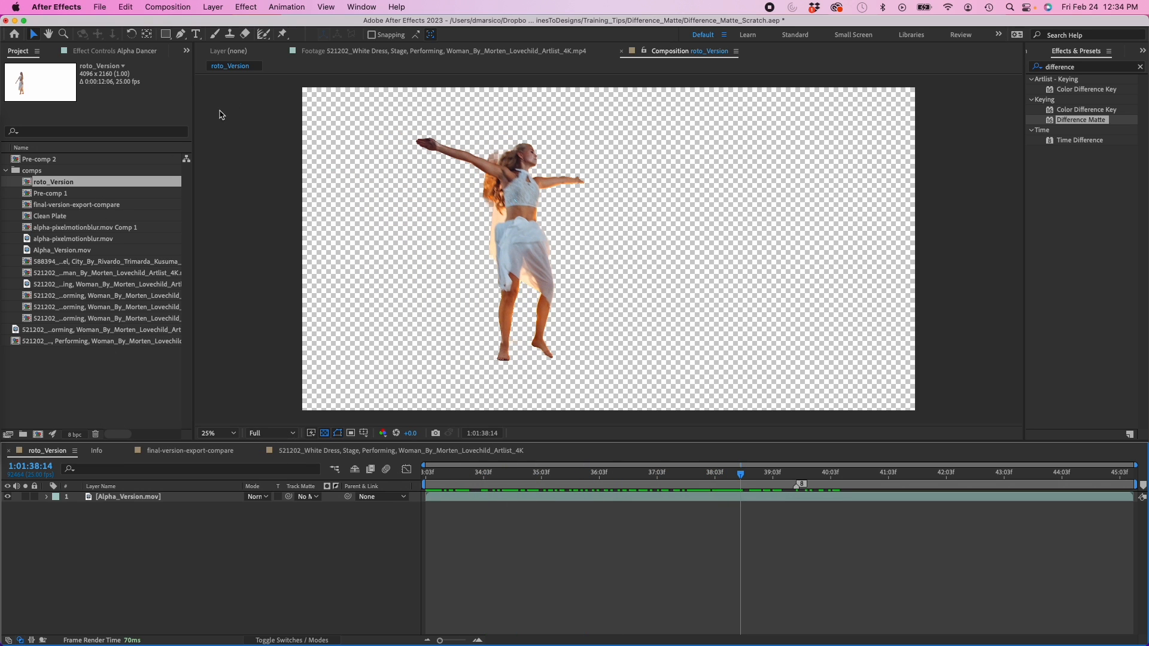
click(440, 50)
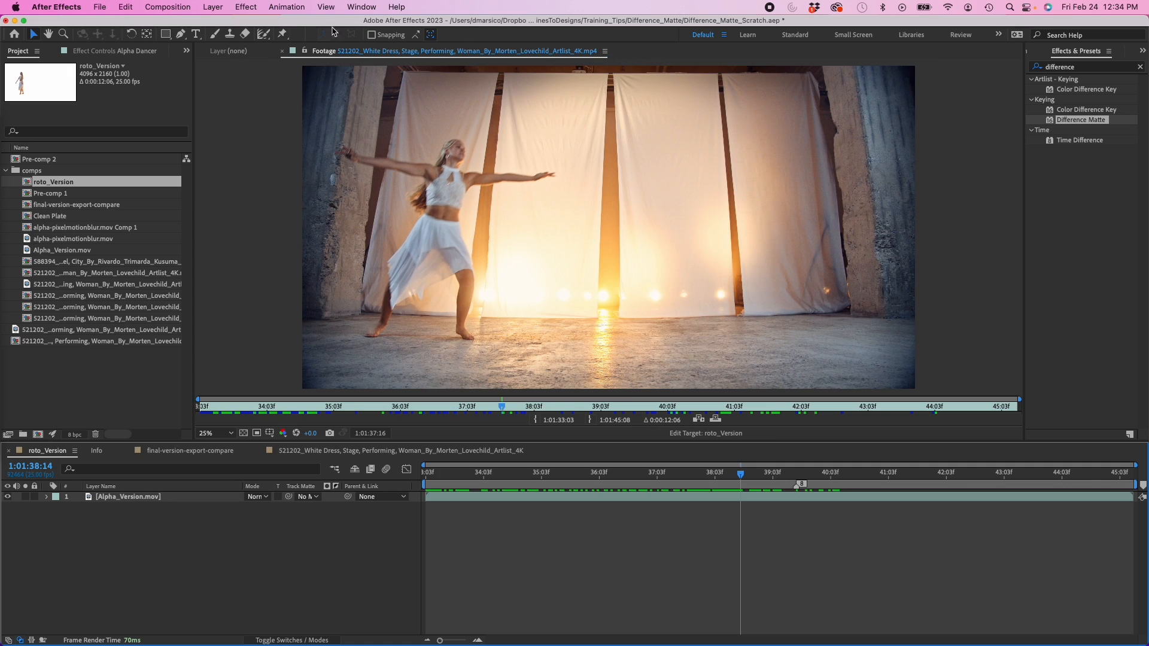
mouse_move(313, 518)
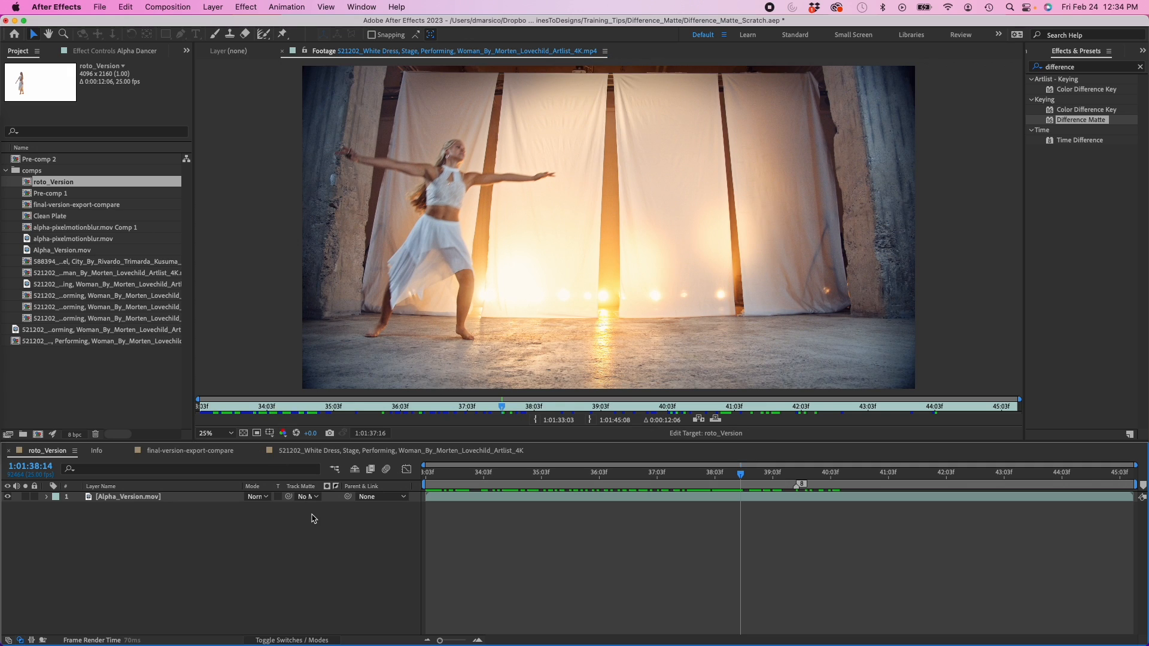
click(187, 450)
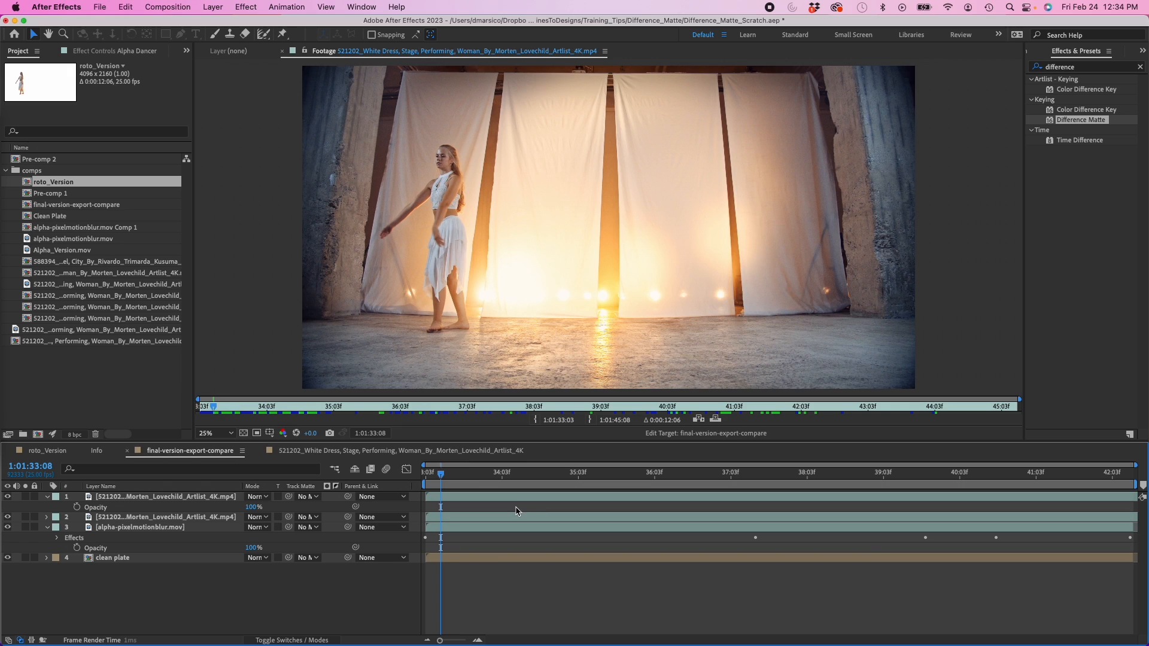
mouse_move(339, 249)
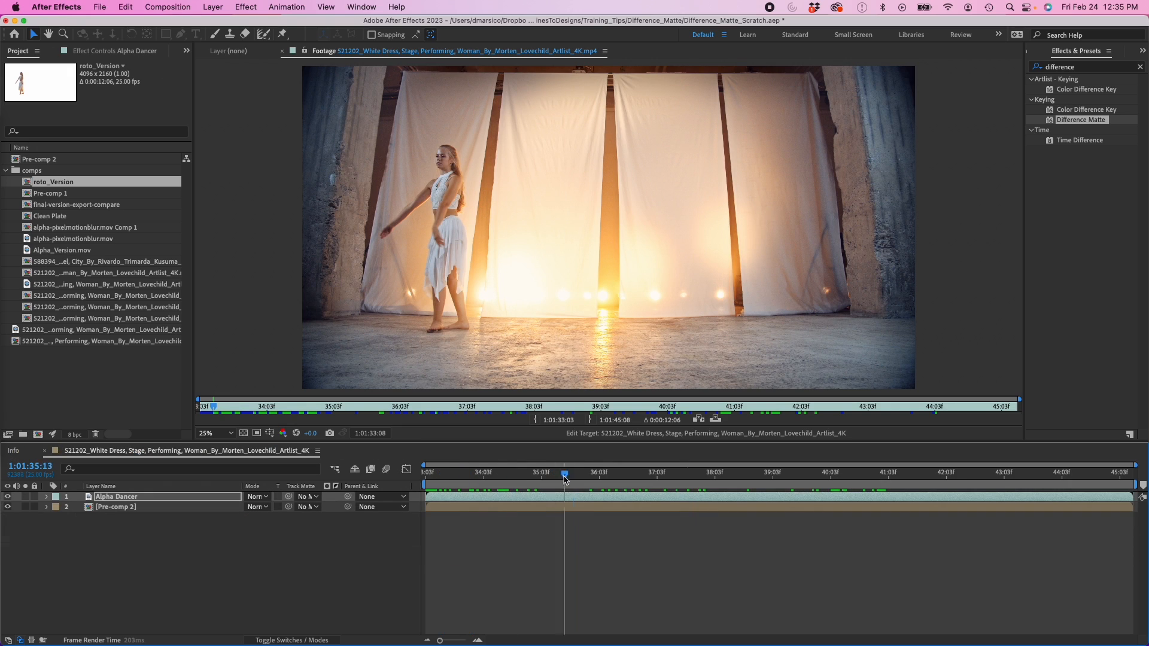
Set Difference Layer to 2. Pre-comp 2, with tolerance 8%, softness 4% and blur 14.5
click(781, 472)
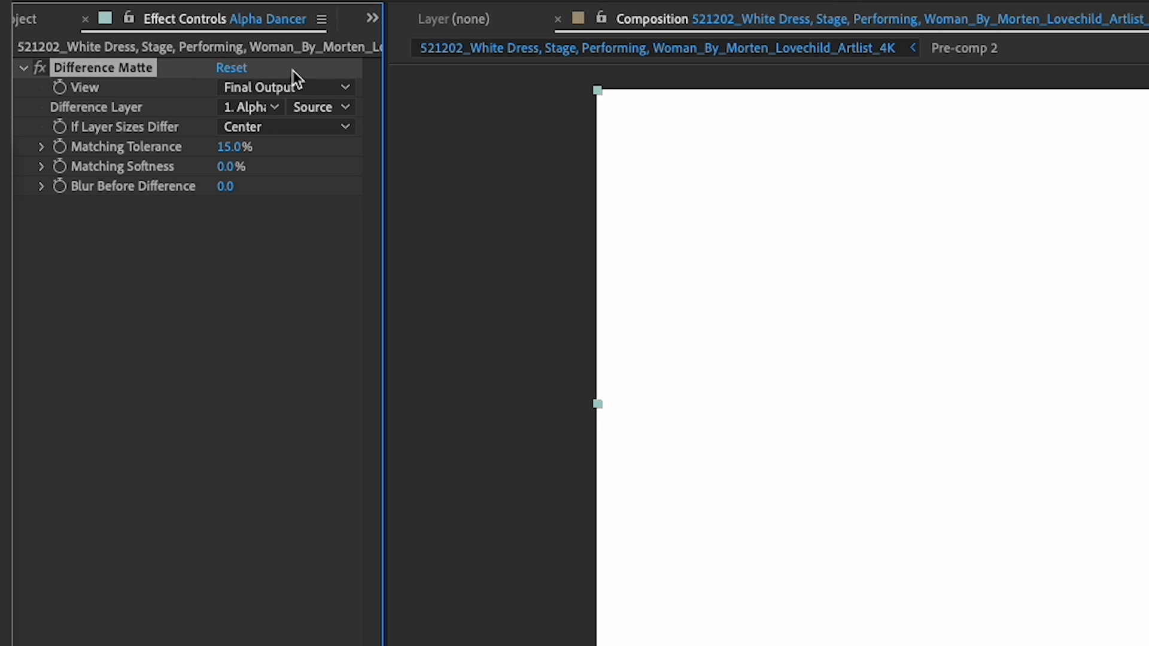
click(249, 106)
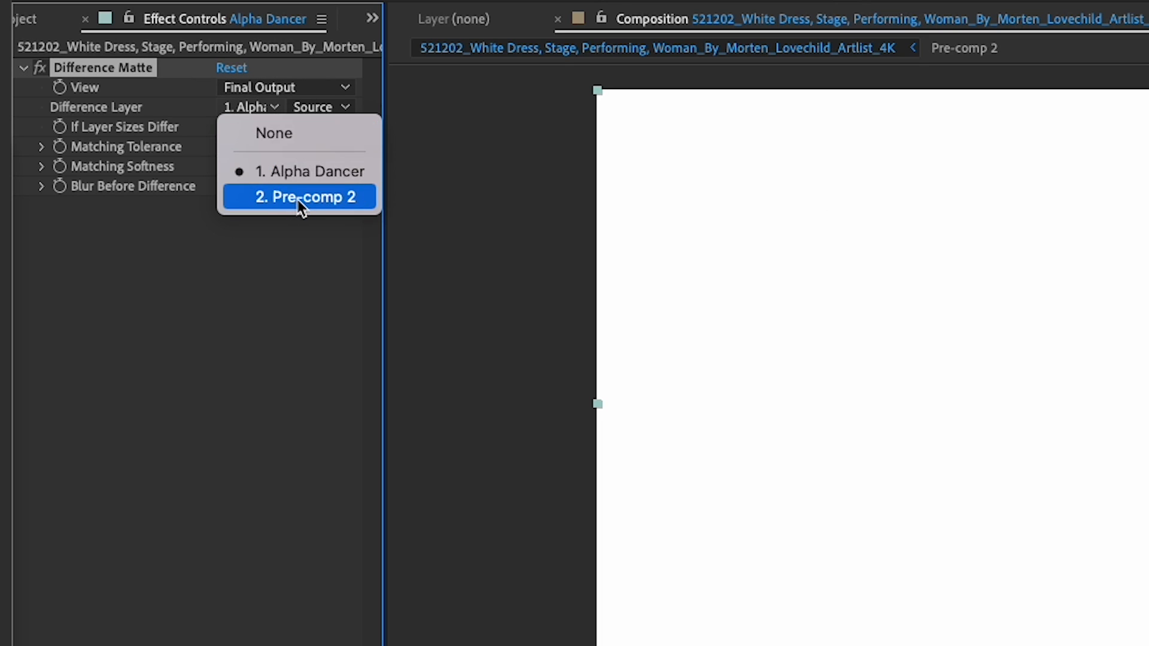
click(299, 197)
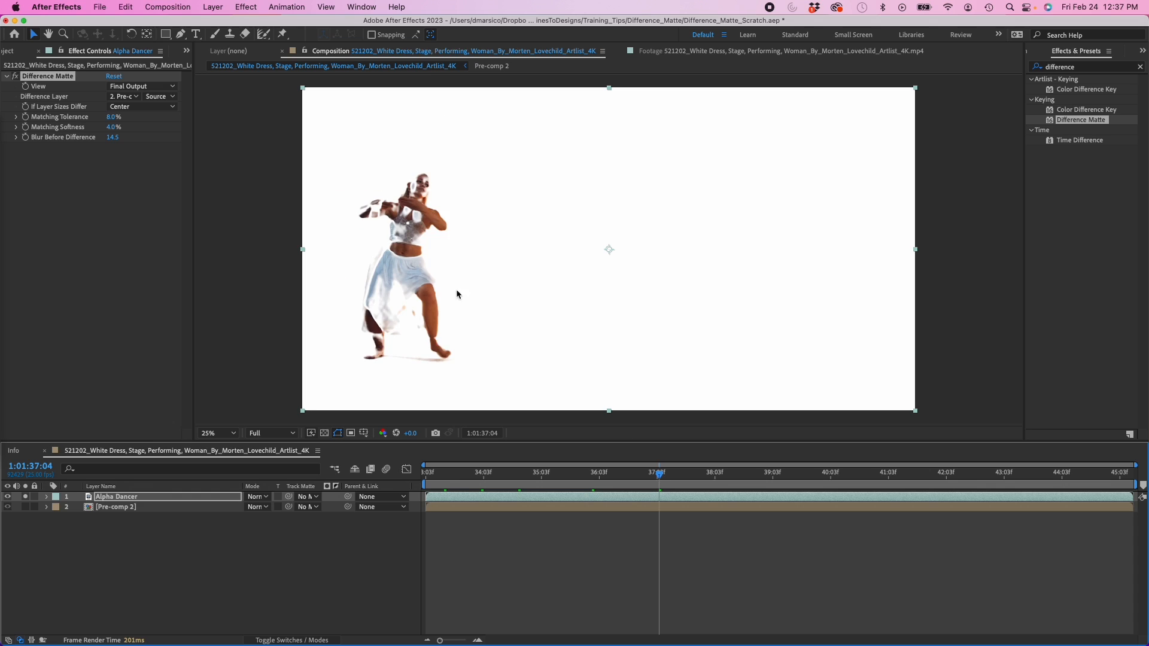
click(725, 473)
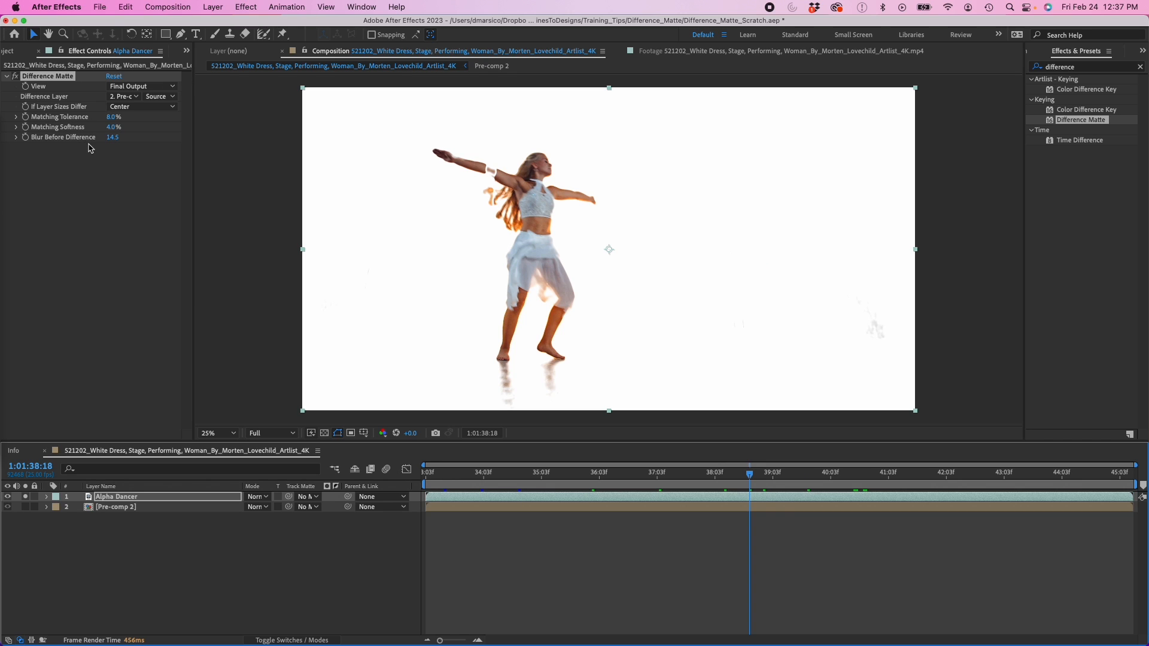
click(885, 472)
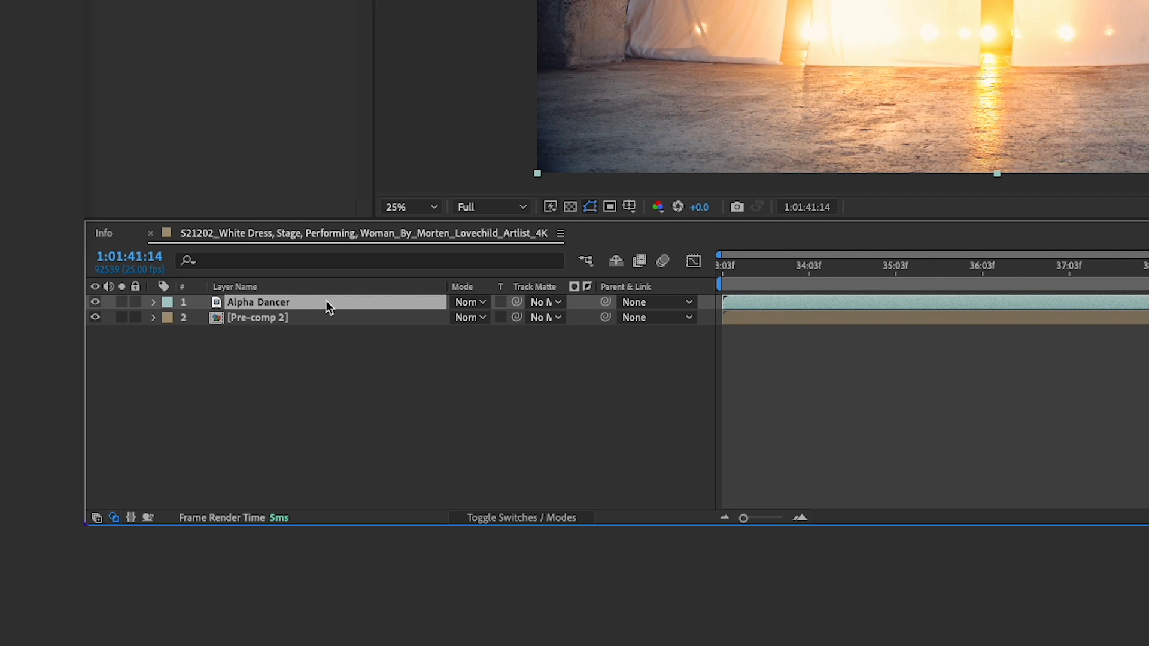
Duplicate Alpha Dancer, rename the lower copy Glow Effect, and turn off Alpha Dancer's visibility
key(ctrl+d)
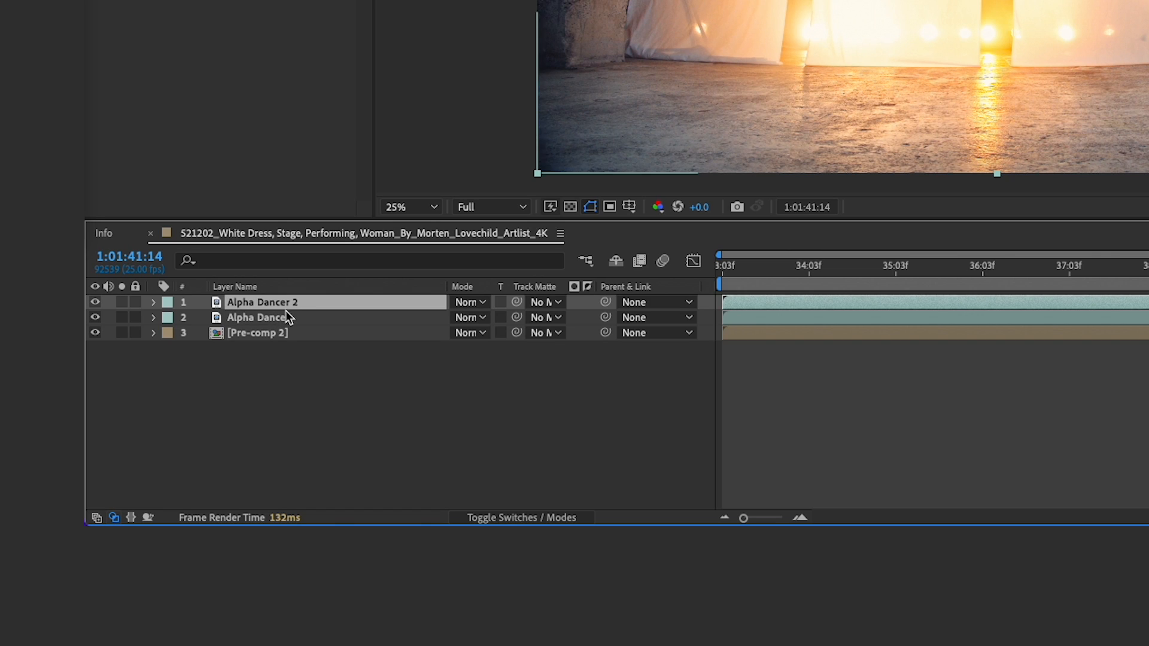
double_click(258, 317)
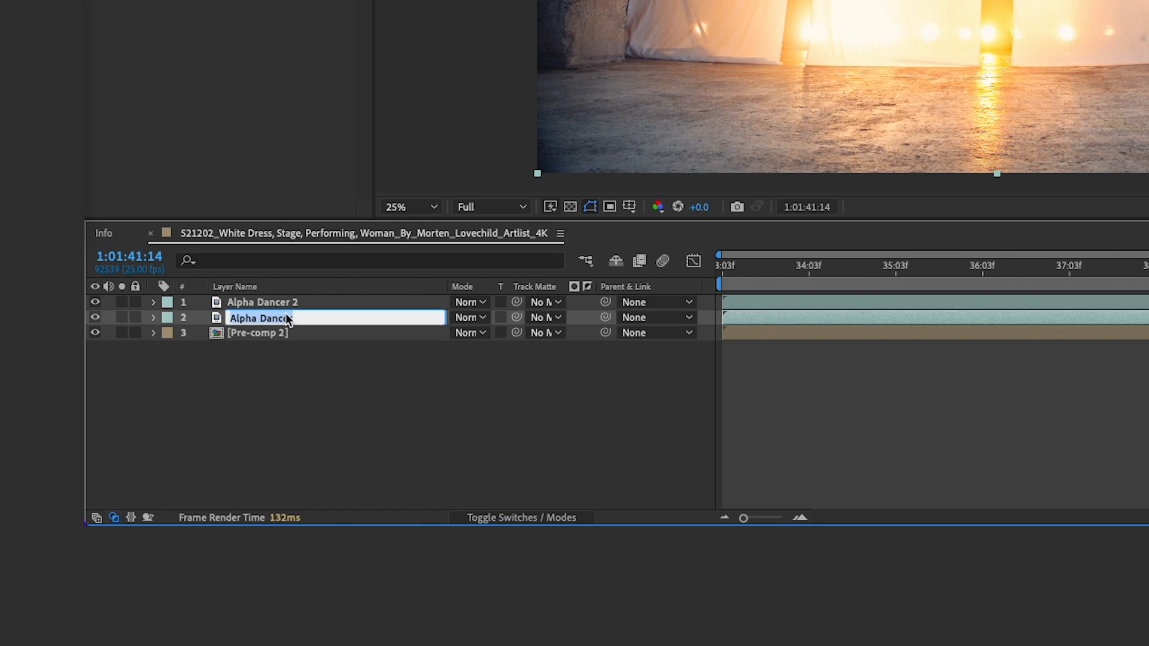
text(Glow Effect)
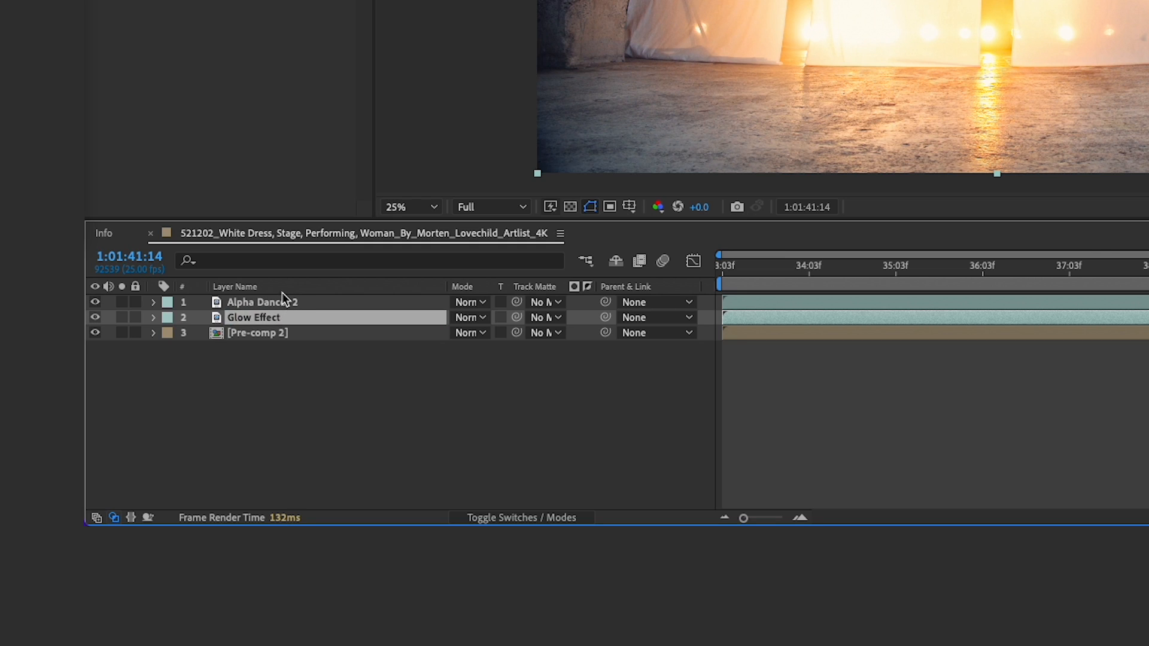
click(262, 302)
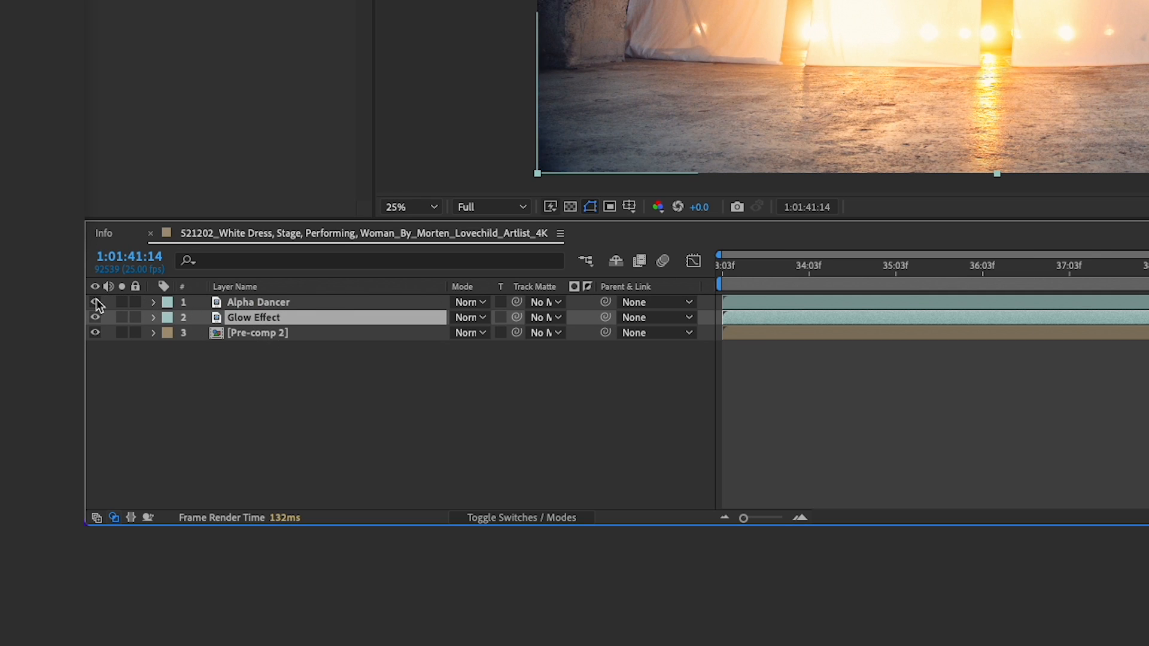
click(95, 301)
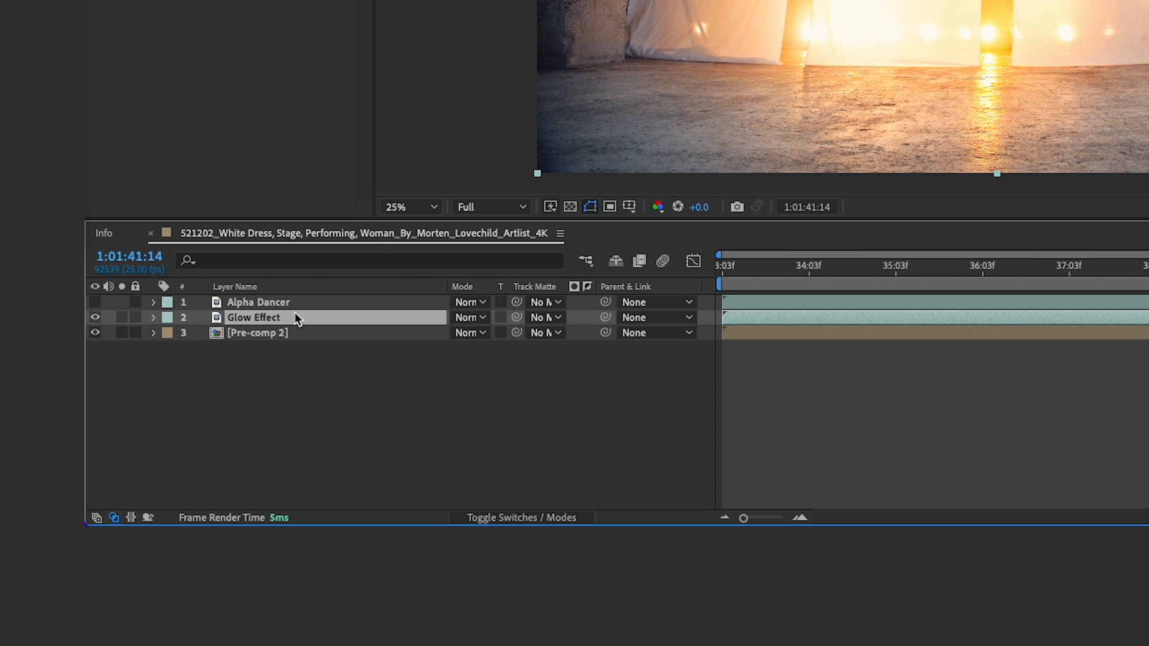
Apply Pixel Motion Blur to Glow Effect with 104 shutter samples and a 309 shutter angle
text(pixel)
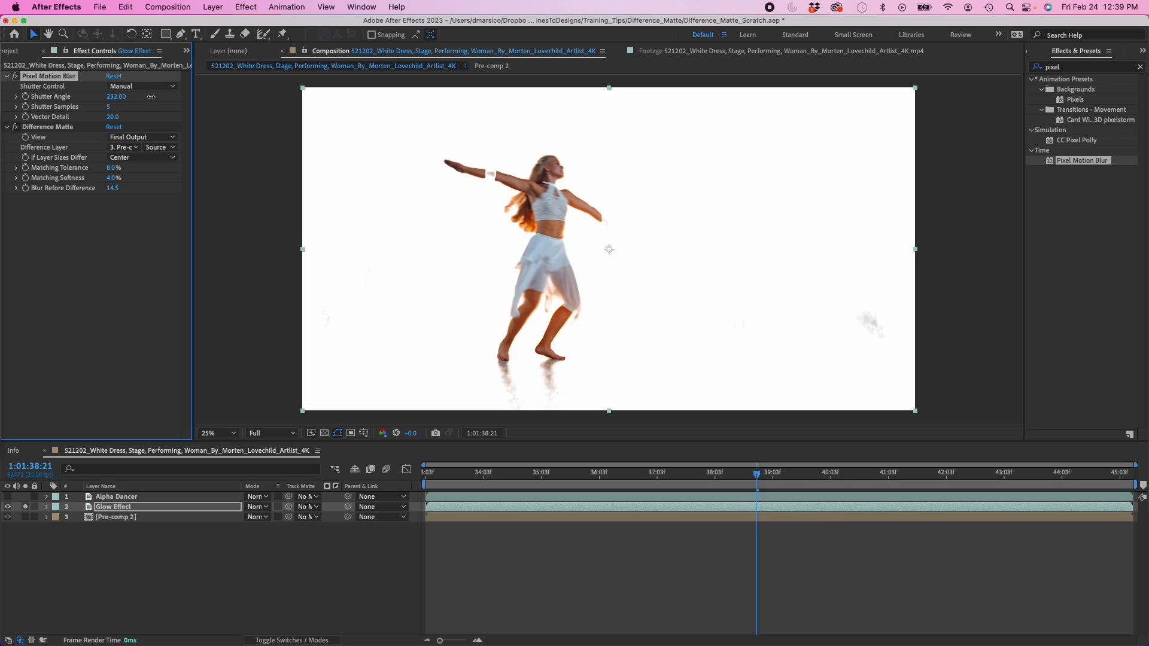
drag(117, 96, 117, 96)
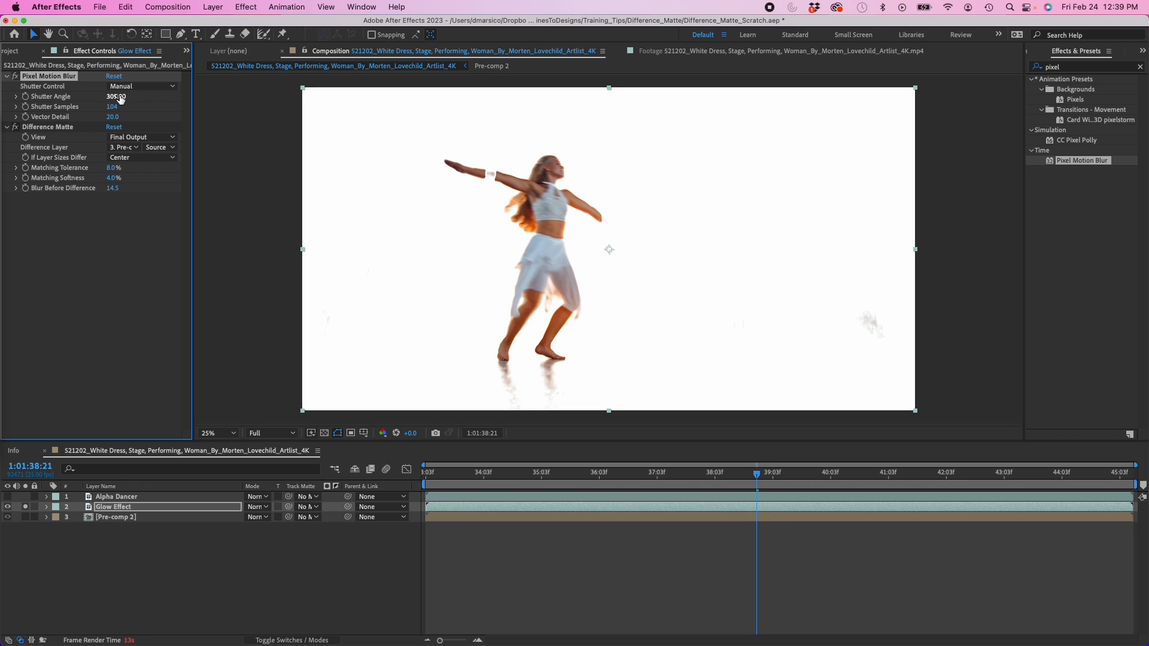
drag(115, 96, 118, 96)
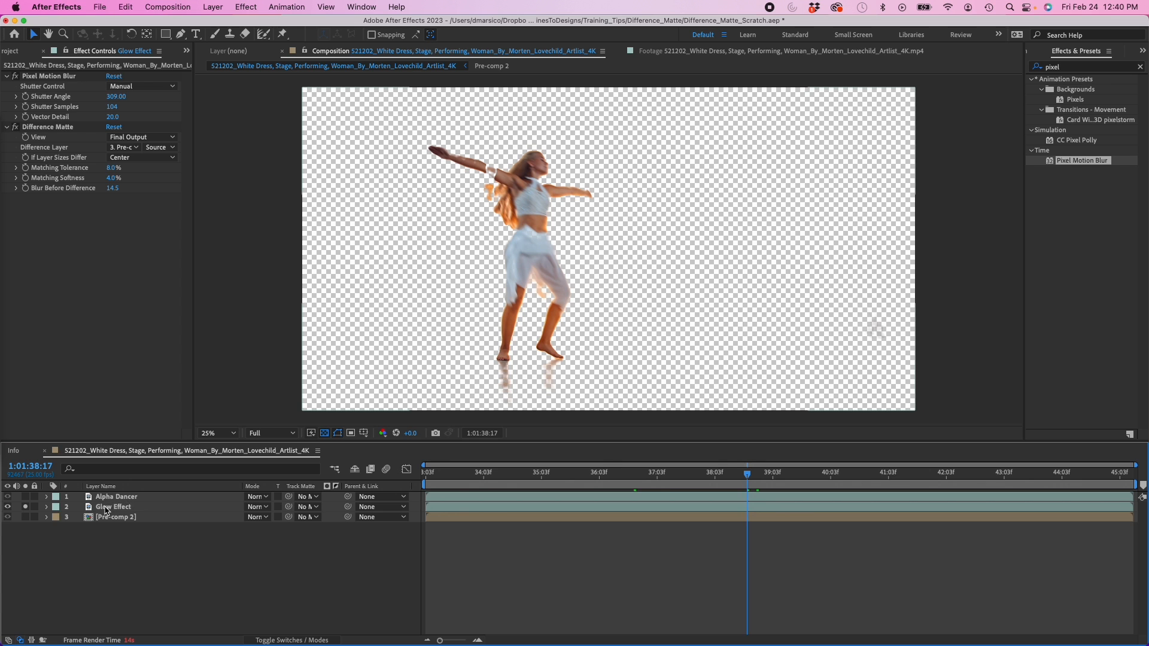
Pre-render the white-dress comp as QuickTime RGB + Alpha with Import & Replace Usage
click(167, 6)
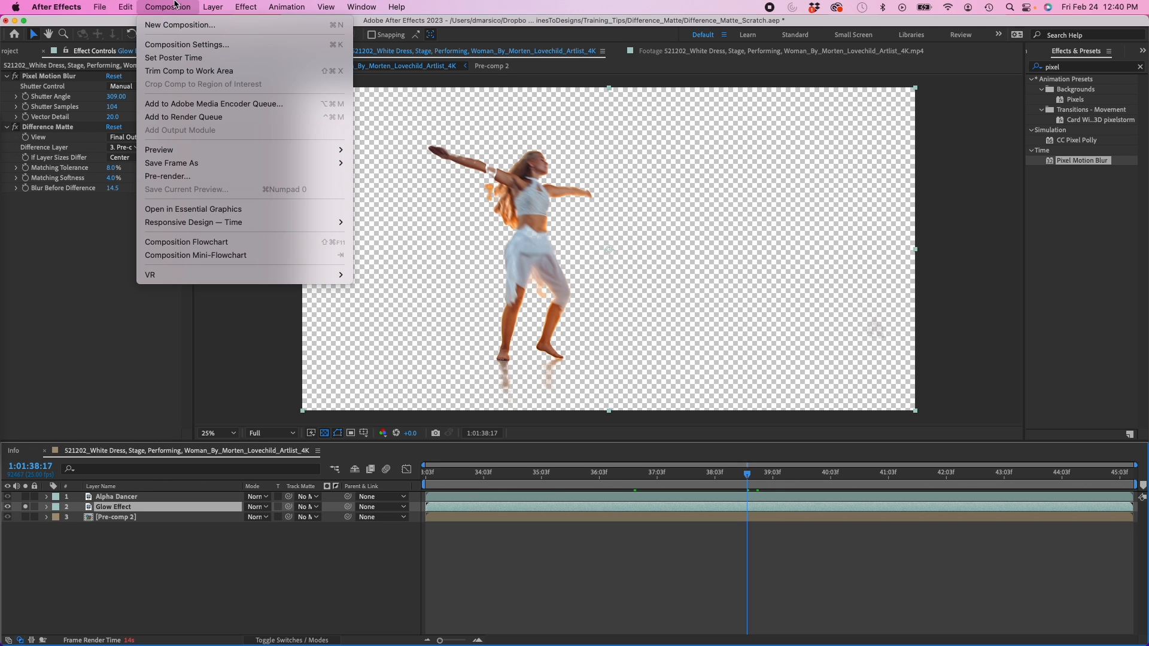
mouse_move(208, 176)
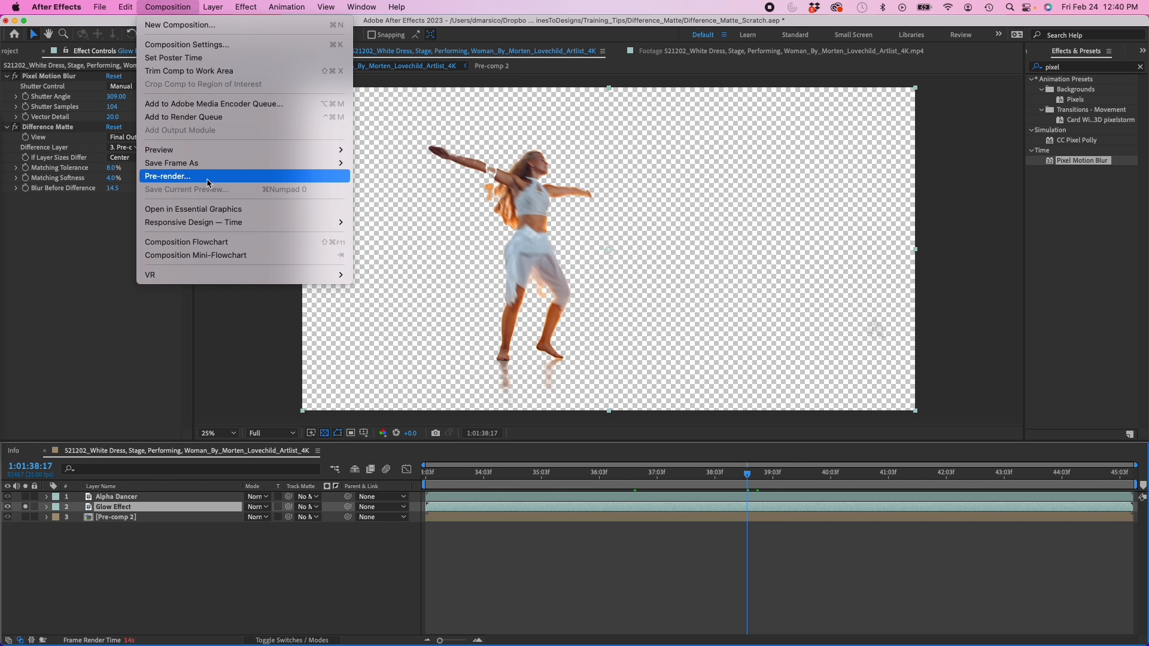
click(167, 176)
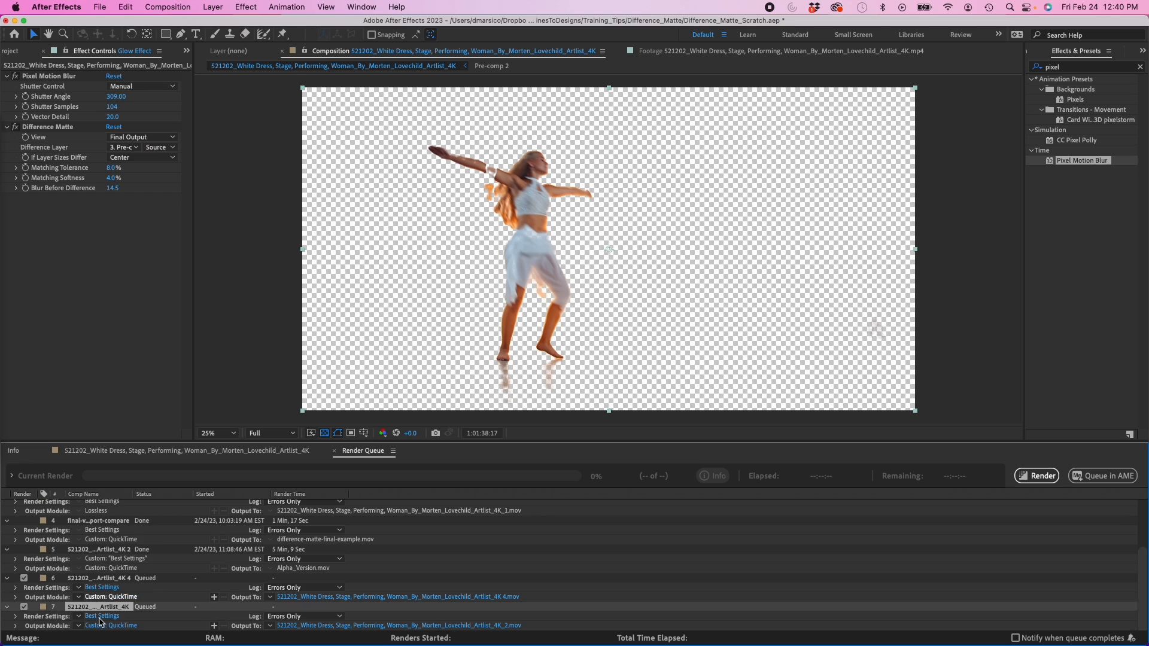
click(111, 596)
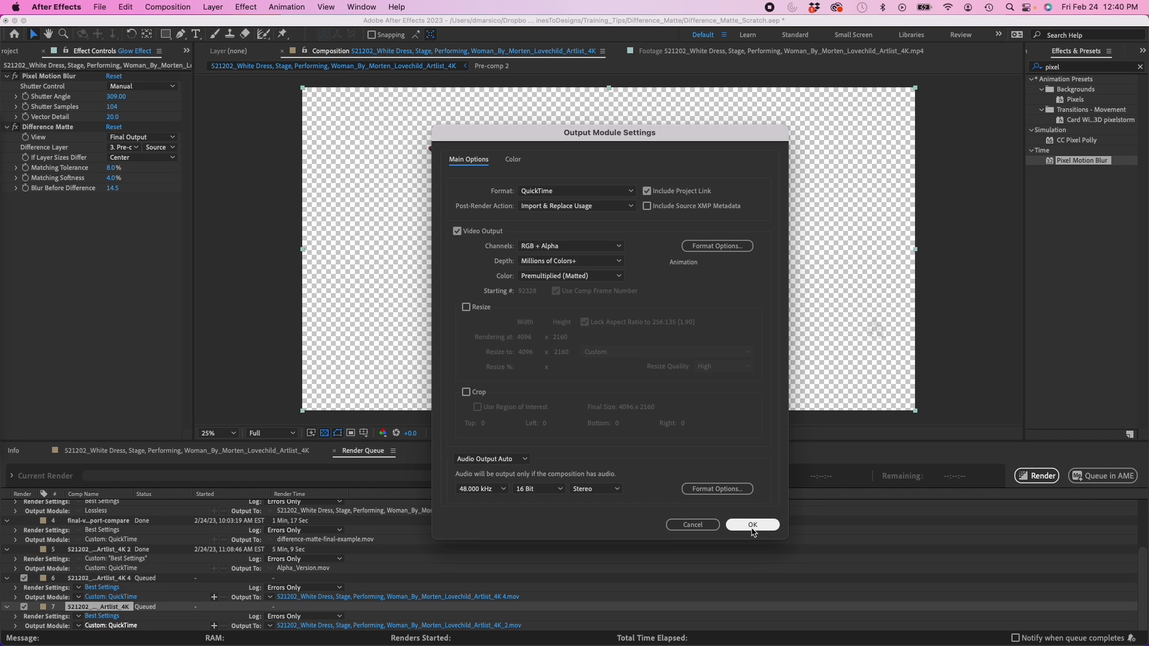
click(751, 524)
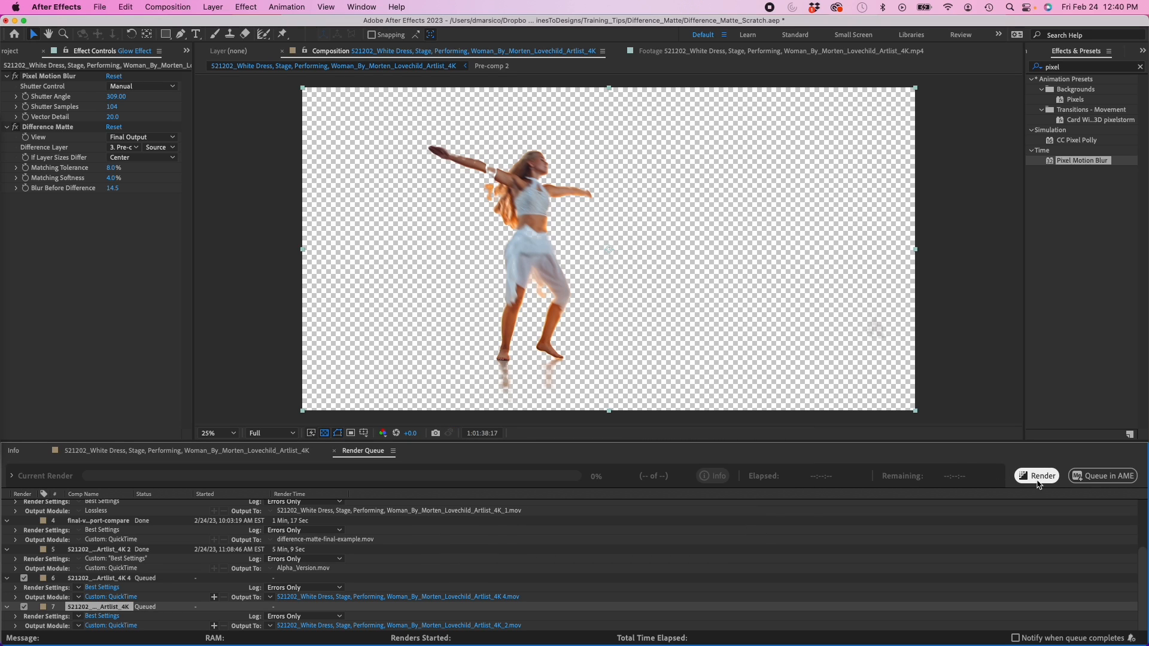
mouse_move(357, 412)
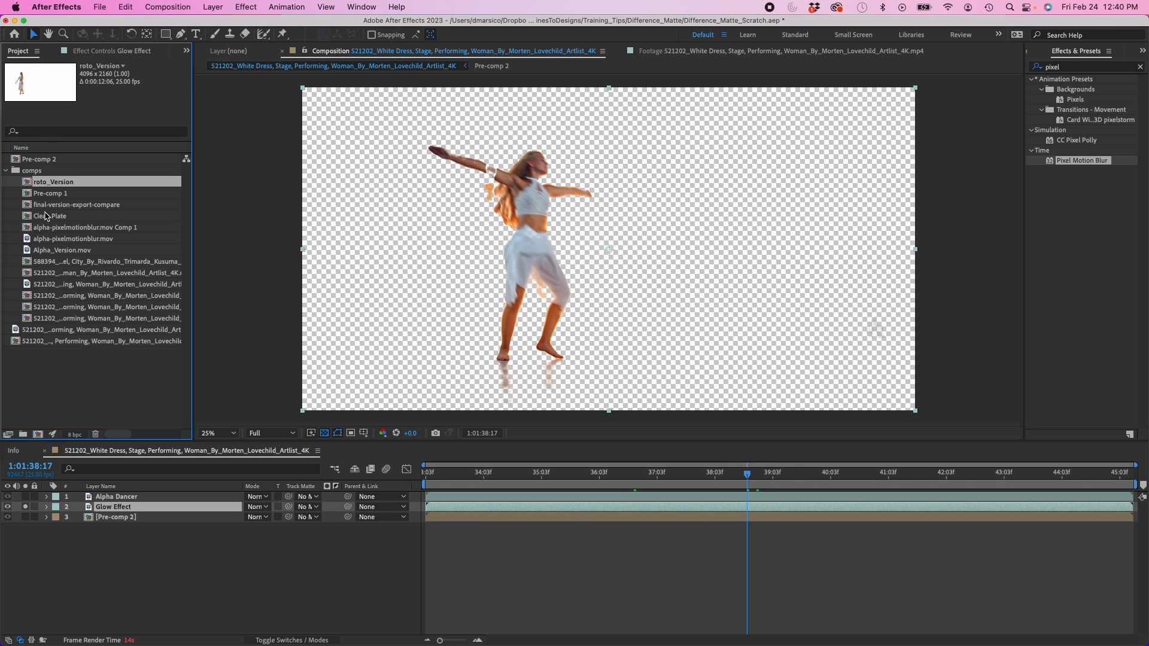
Swap Glow Effect's source to alpha-pixelmotionblur.mov and scrub through the clip to check the echo
click(62, 250)
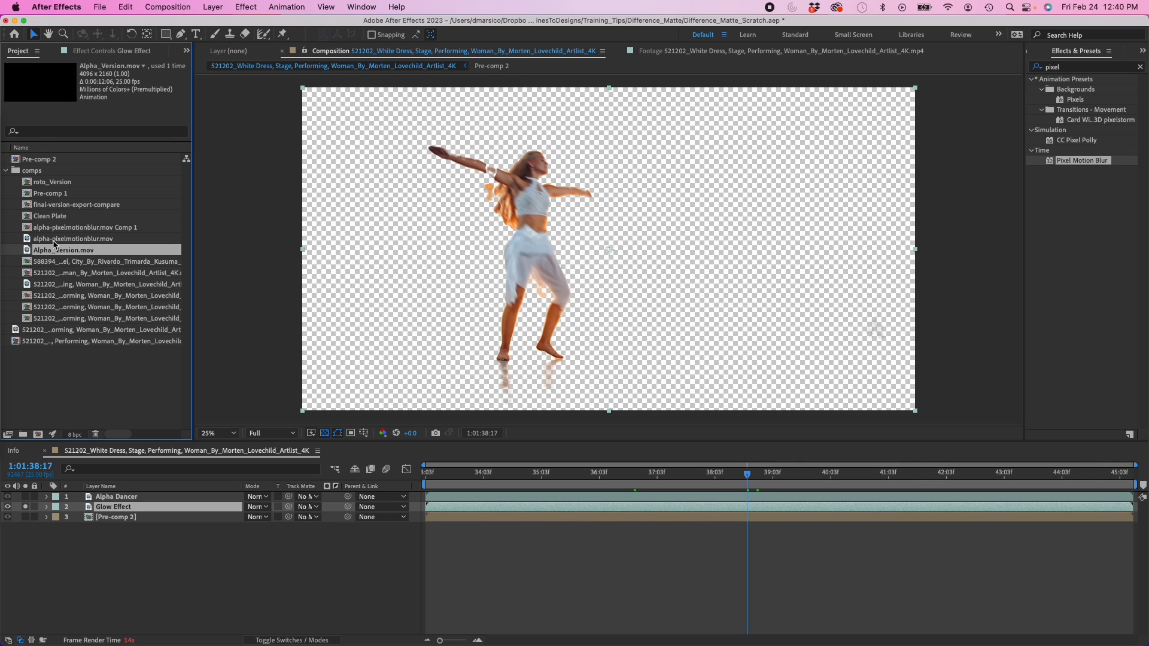
click(73, 238)
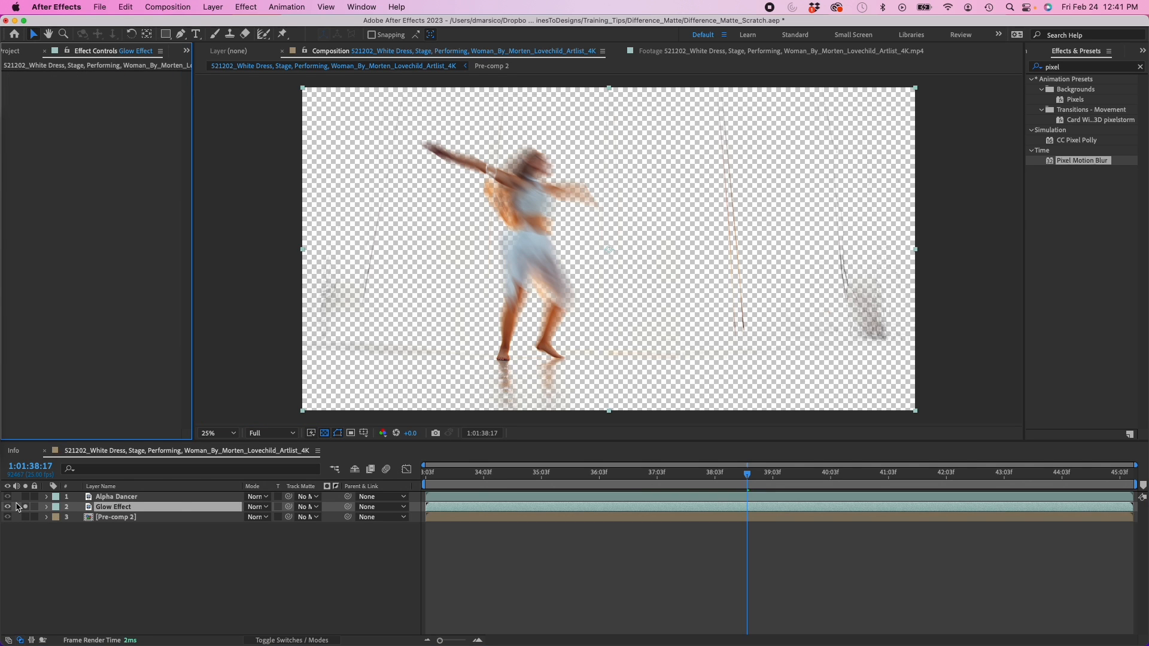
click(545, 472)
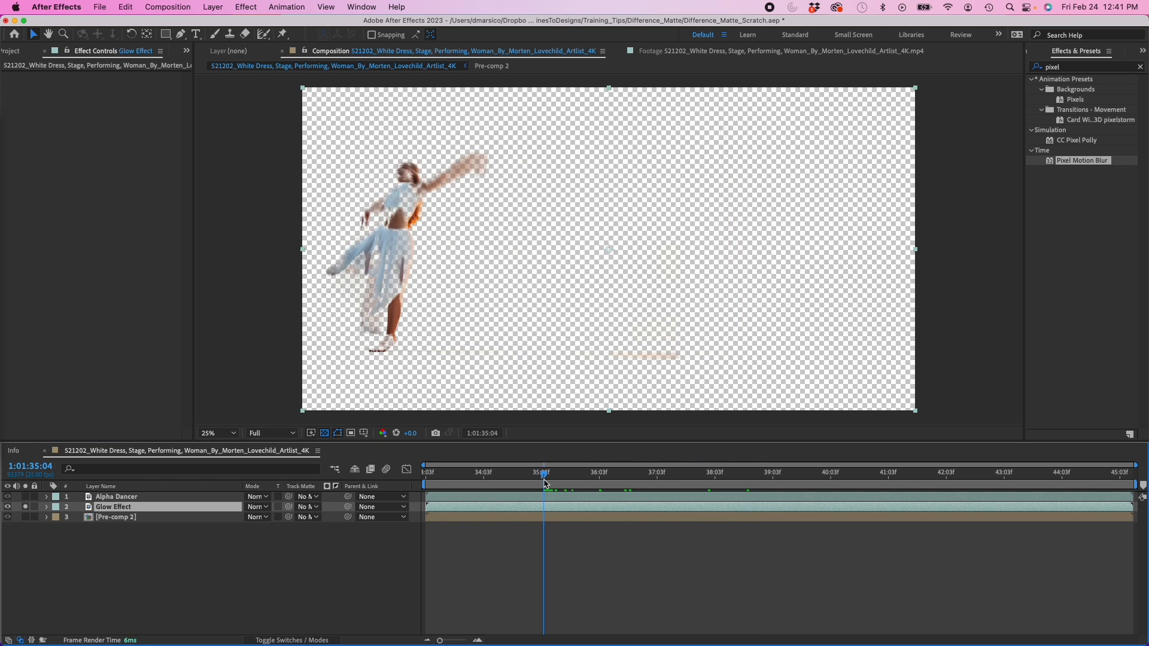
click(705, 472)
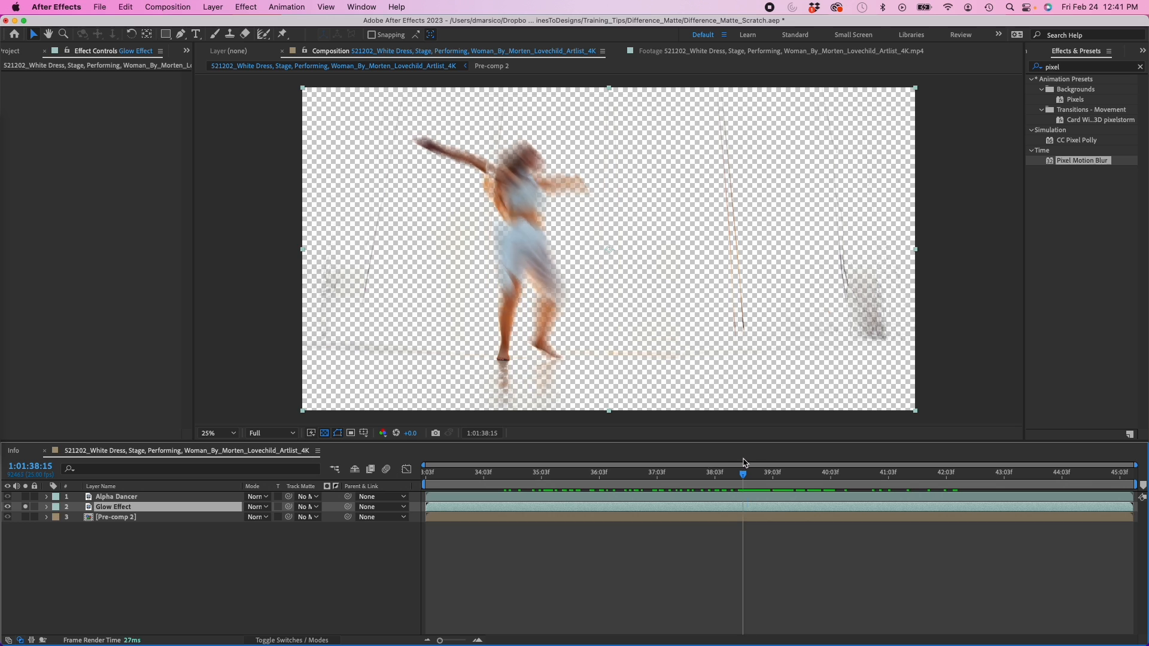
click(934, 471)
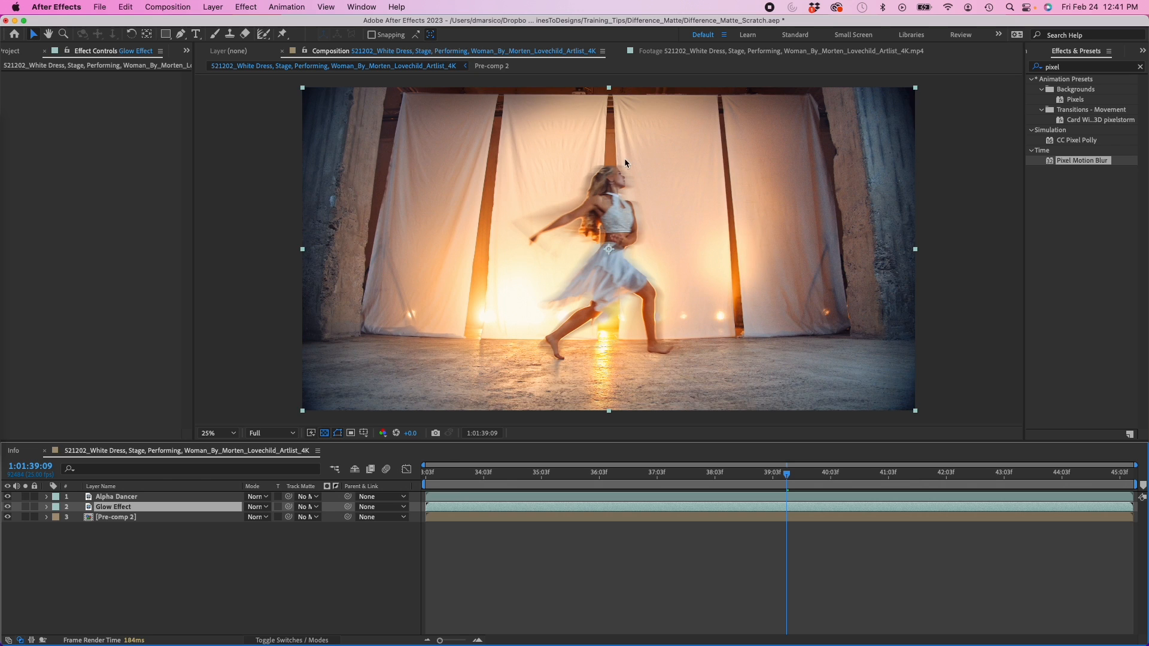
click(33, 496)
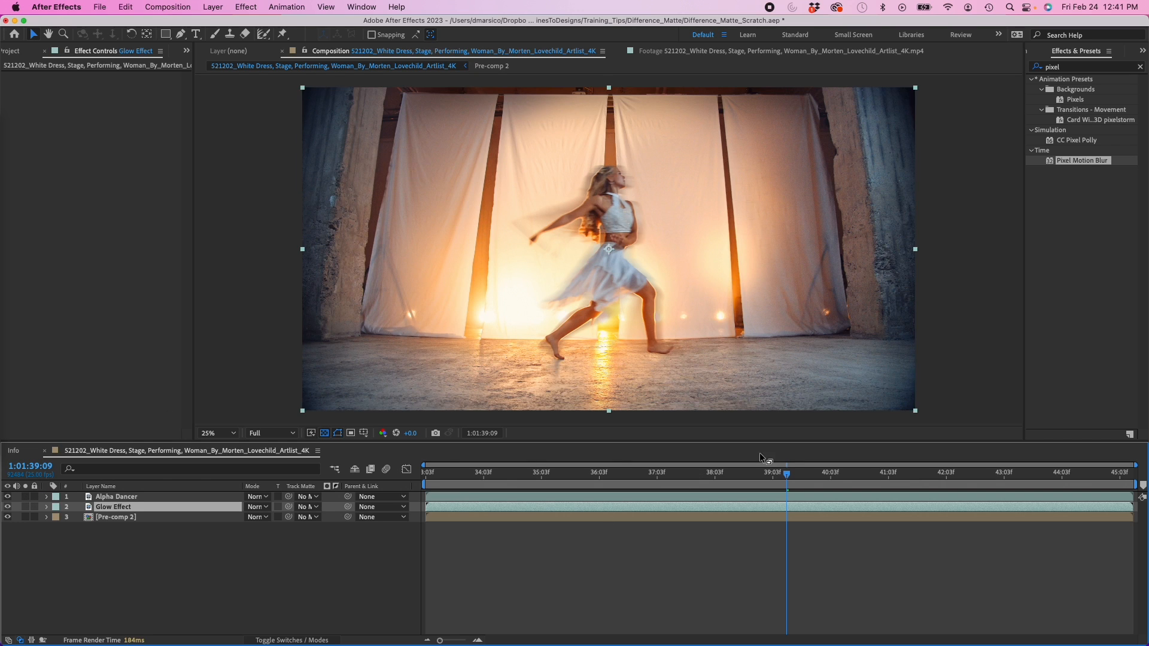
mouse_move(423, 463)
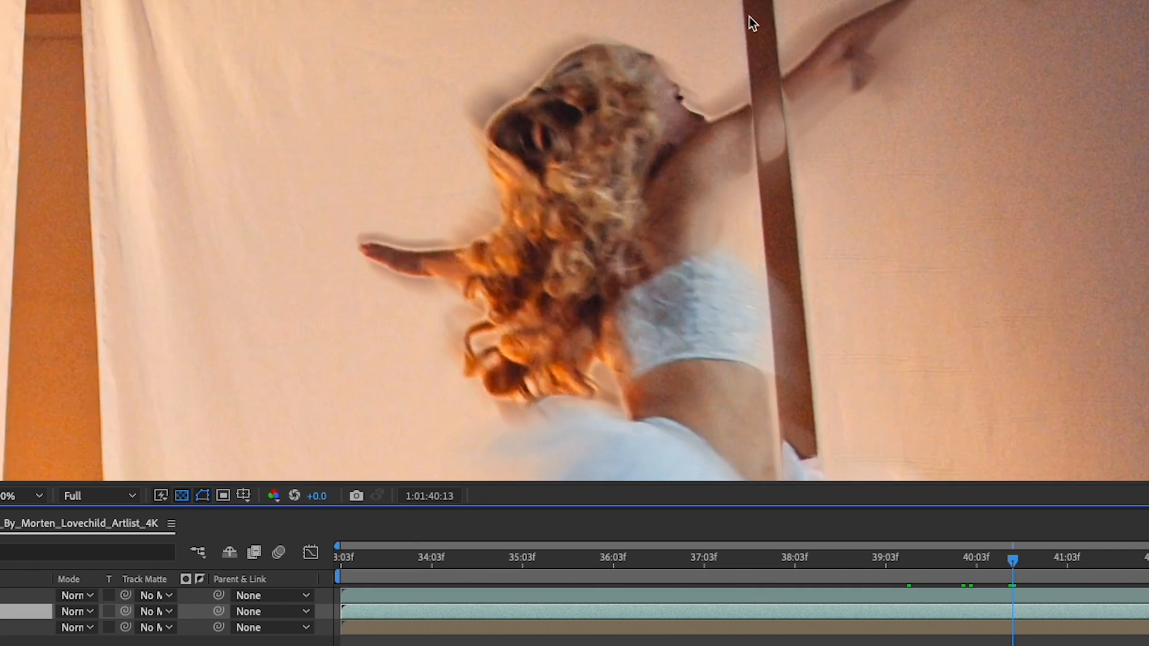
mouse_move(734, 138)
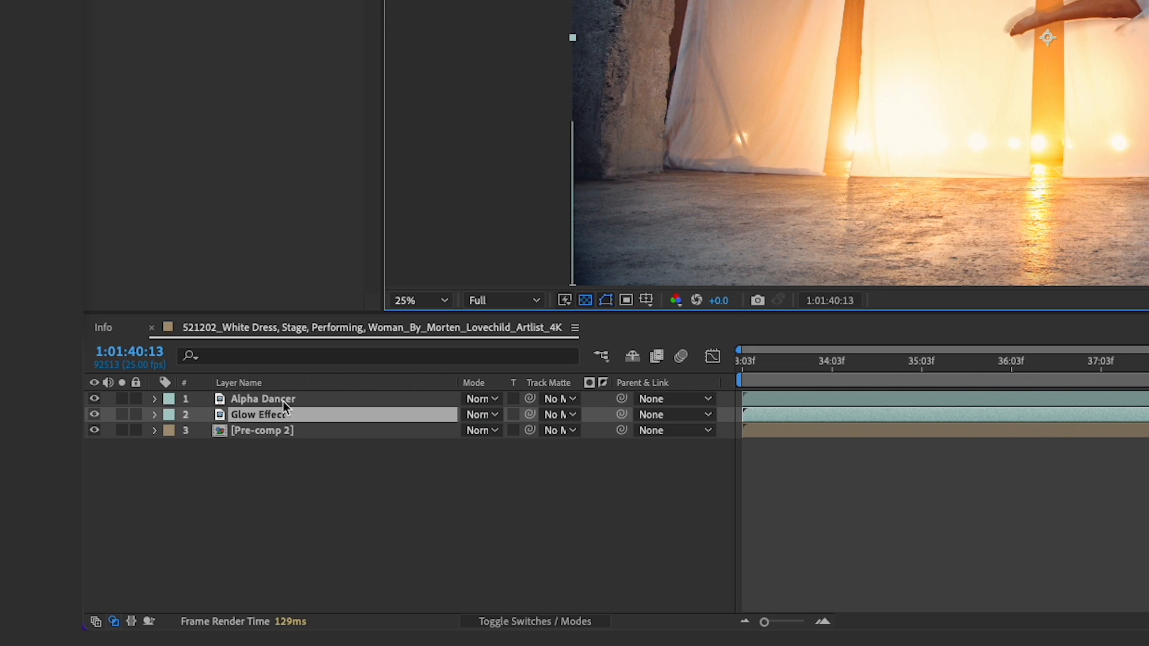
Duplicate Alpha Dancer as Curtain Edges and check its curtain-edge masks at an earlier frame
key(ctrl+d)
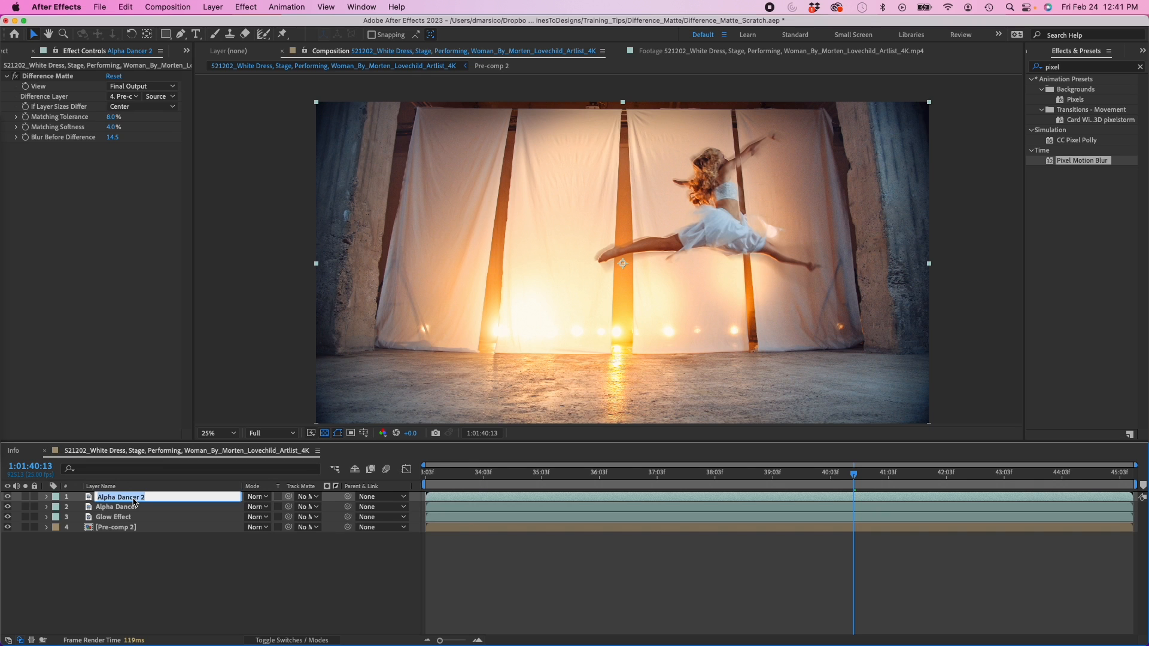
text(Curtain Edges)
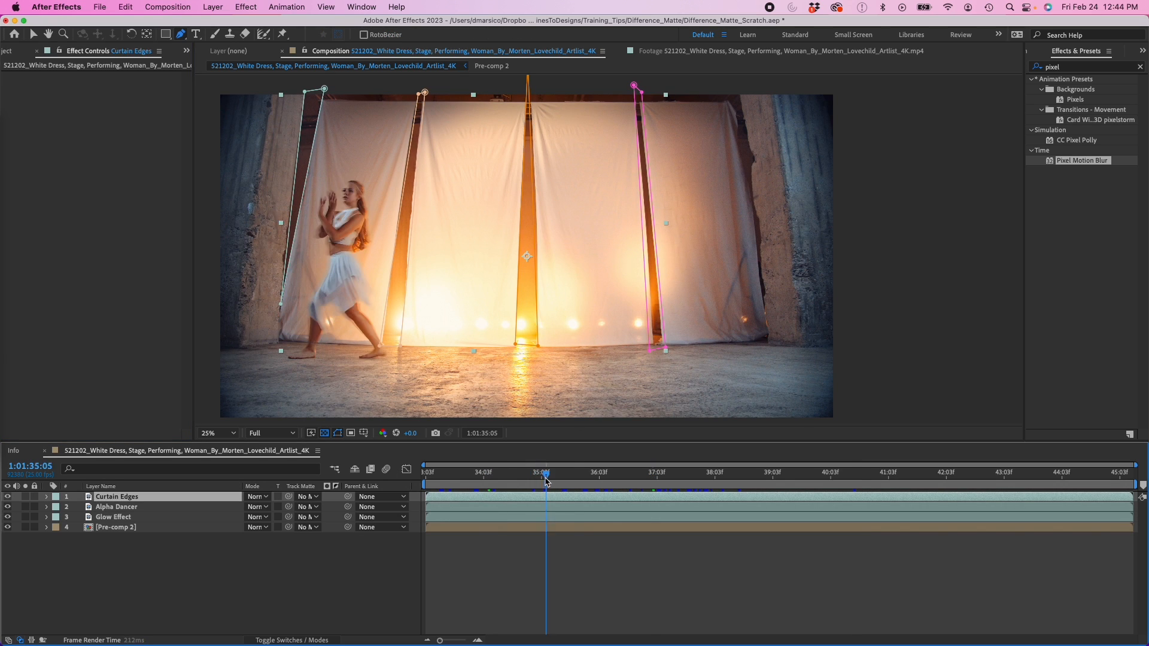
click(215, 432)
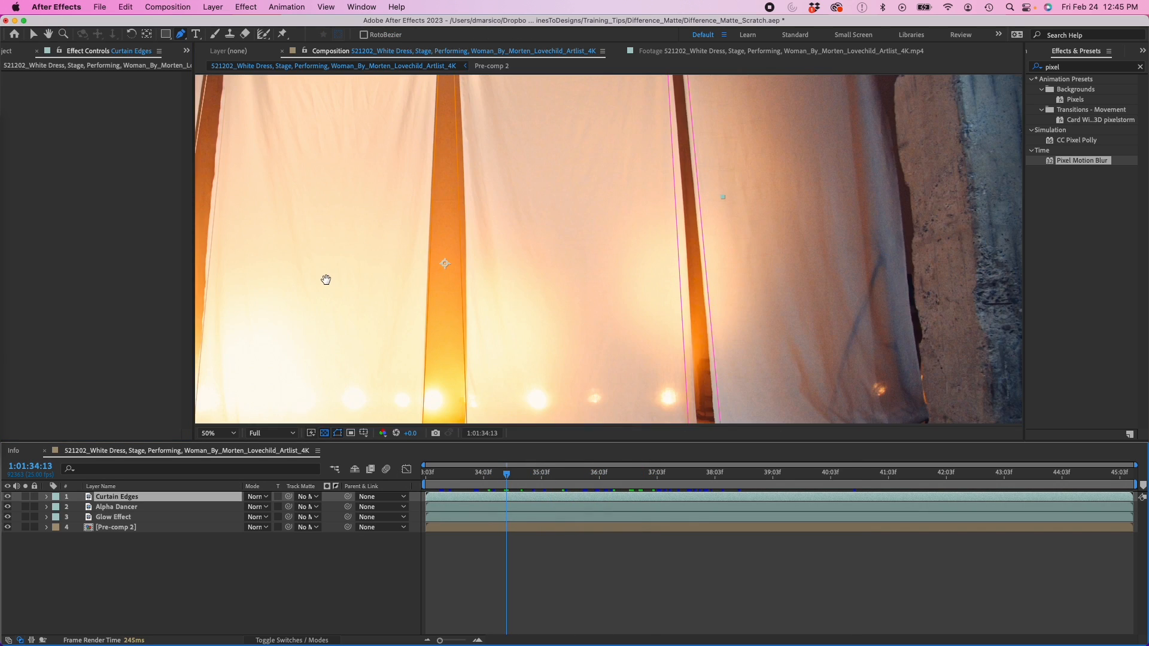
click(116, 507)
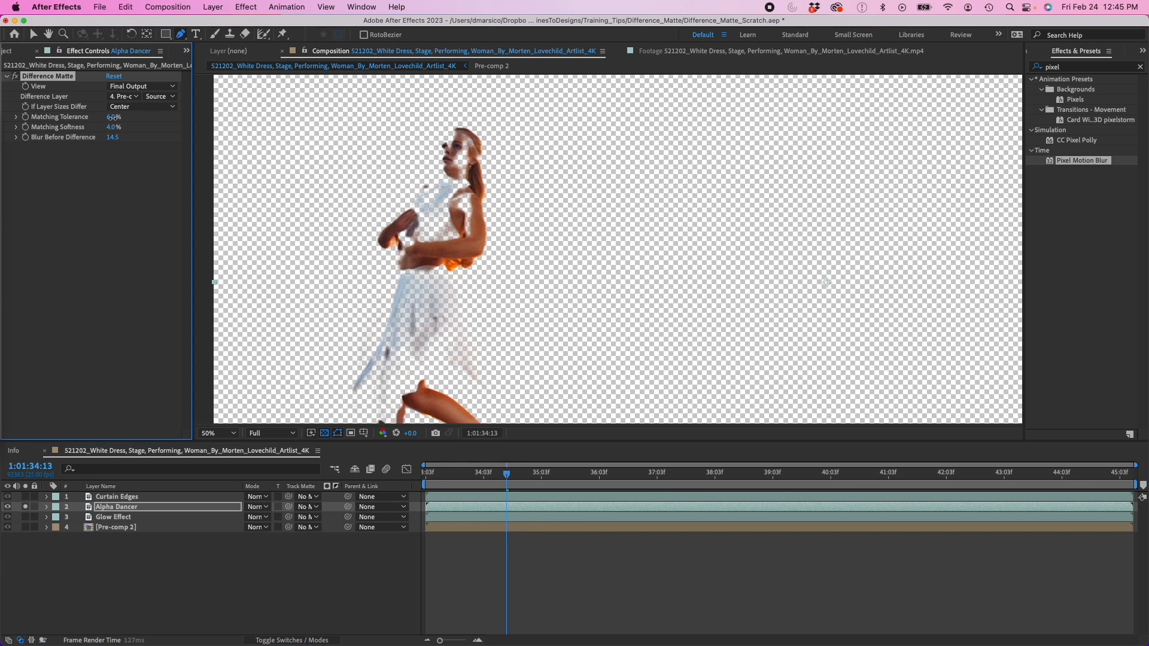
Sharpen Alpha Dancer's Difference Matte with 0% Matching Tolerance and 1% Matching Softness
click(114, 117)
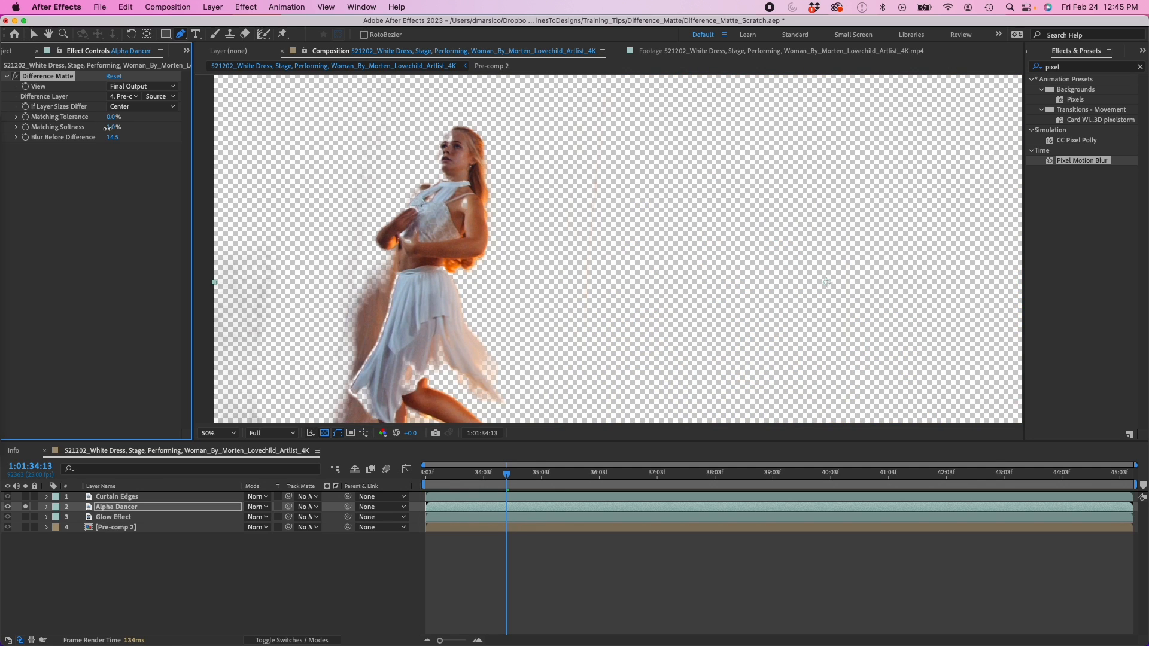
drag(113, 127, 114, 126)
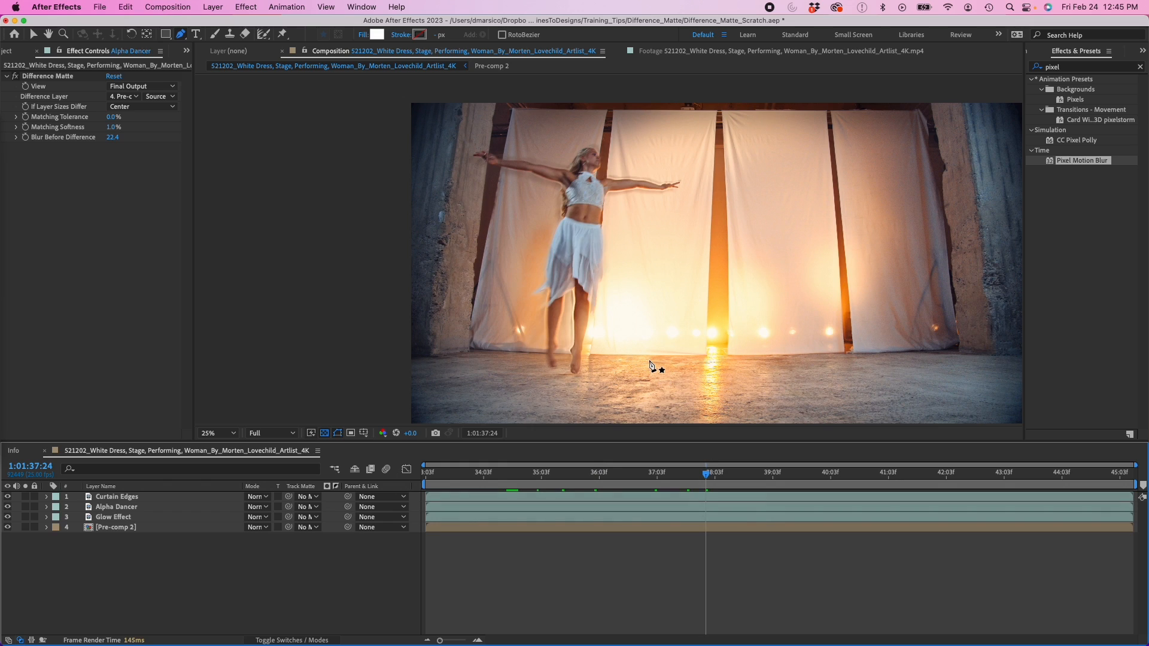
click(813, 472)
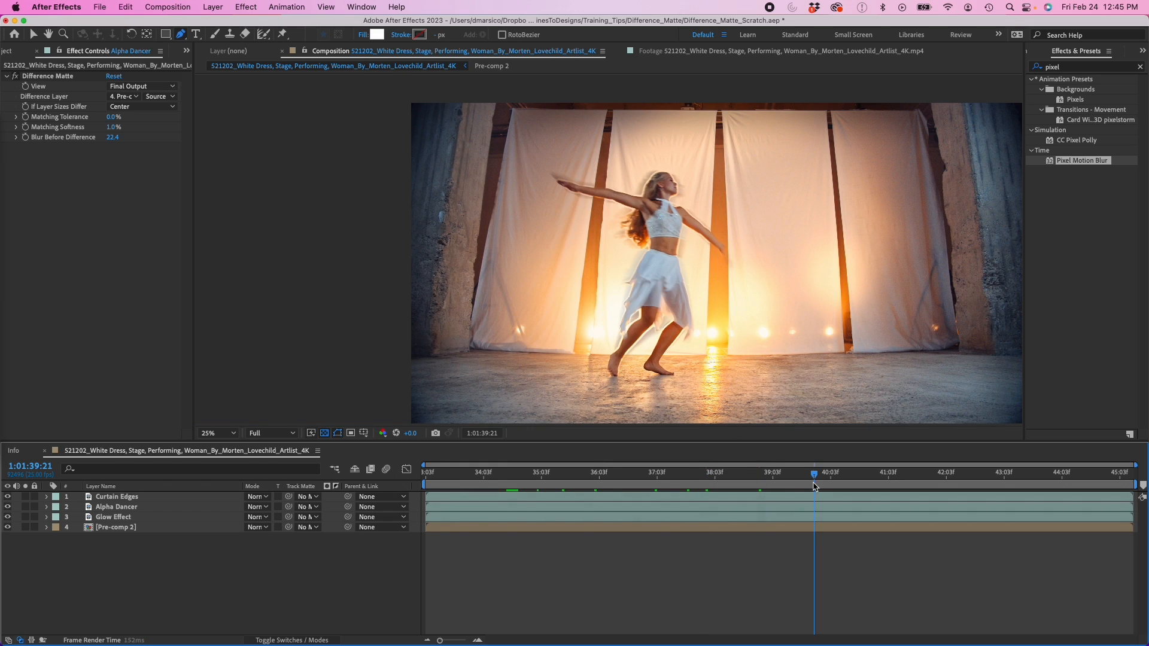
drag(813, 472, 456, 472)
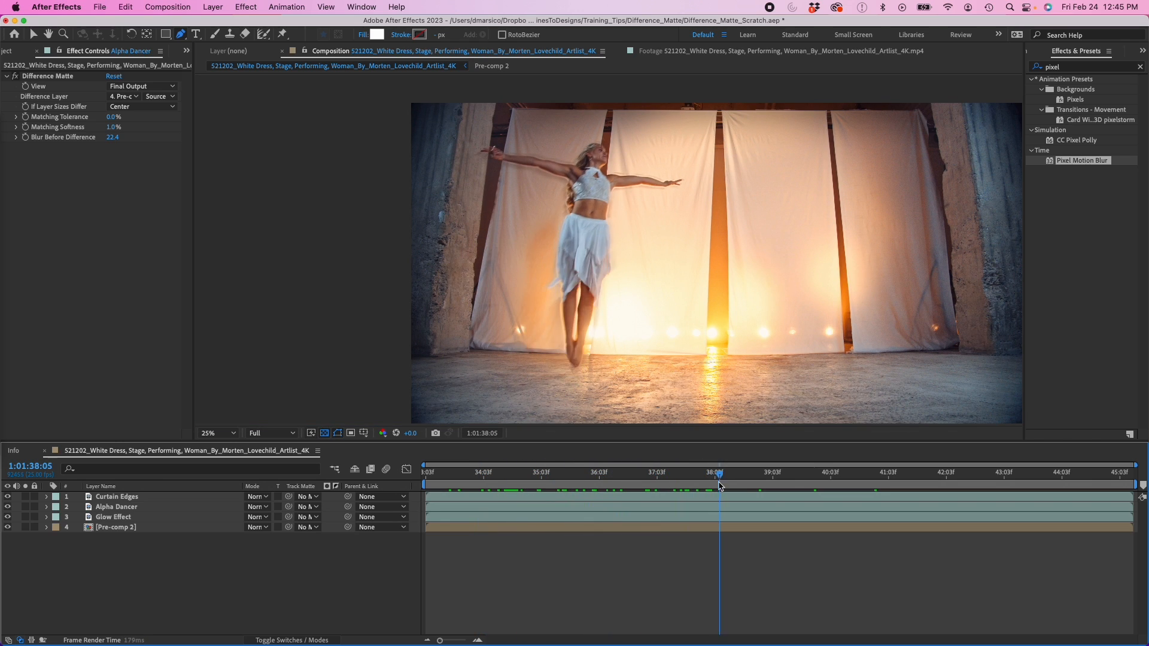
drag(718, 481, 760, 481)
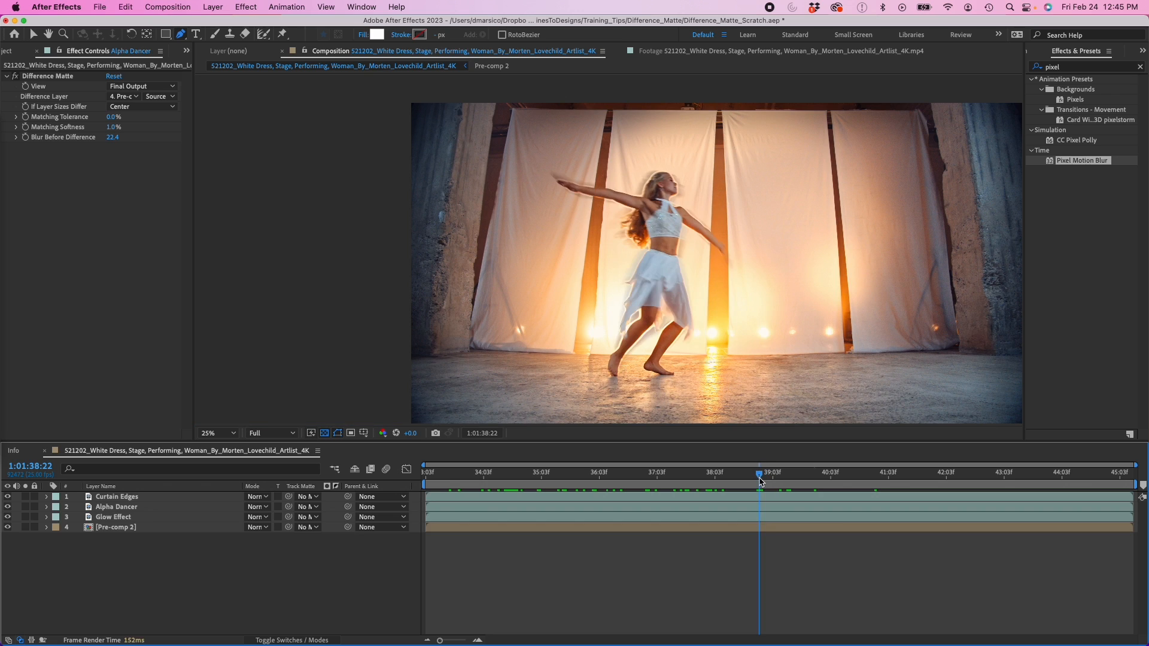
click(782, 472)
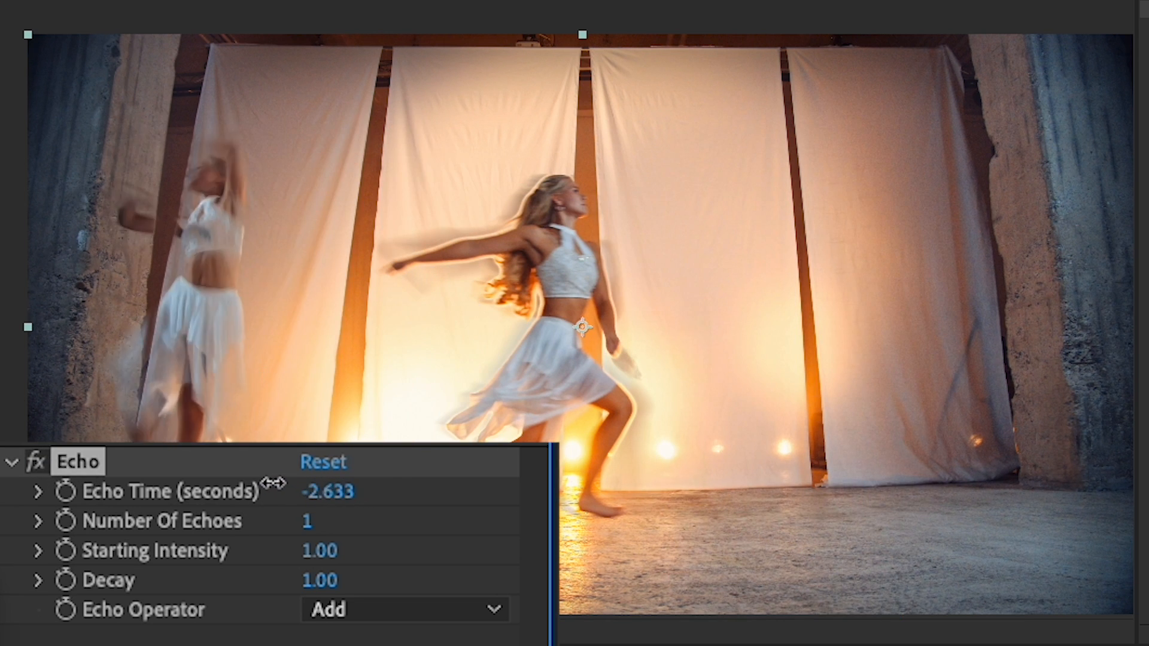
Set Glow Effect's Echo Time to -0.1 seconds so the trail follows closely
drag(327, 491, 327, 490)
text(-0)
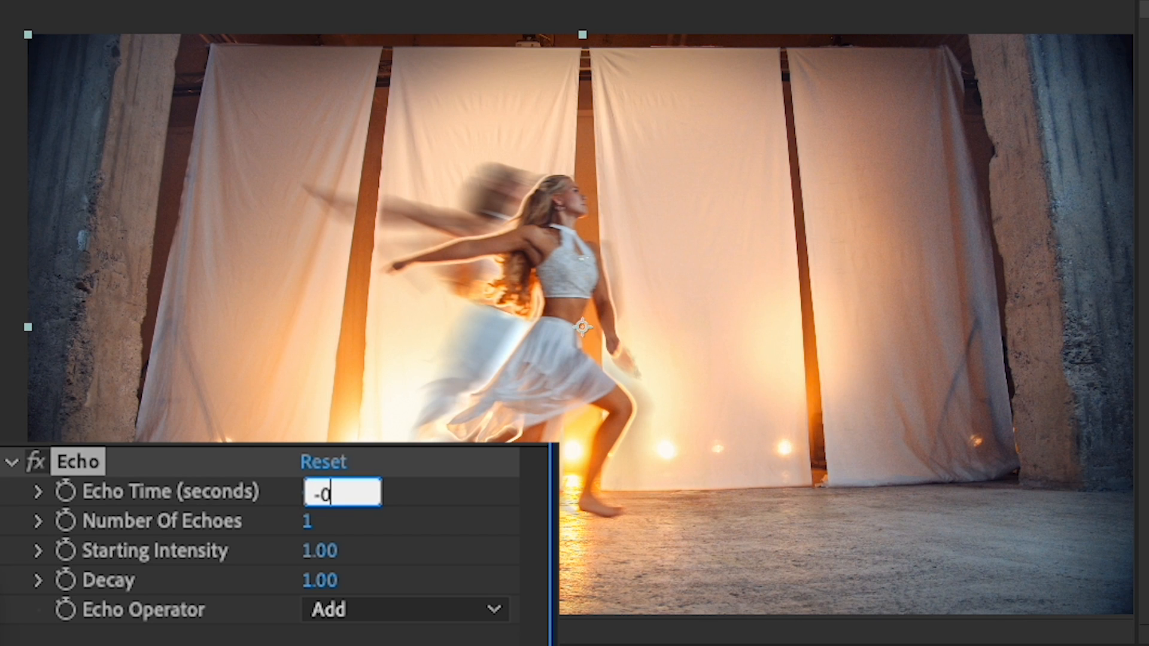
text(.)
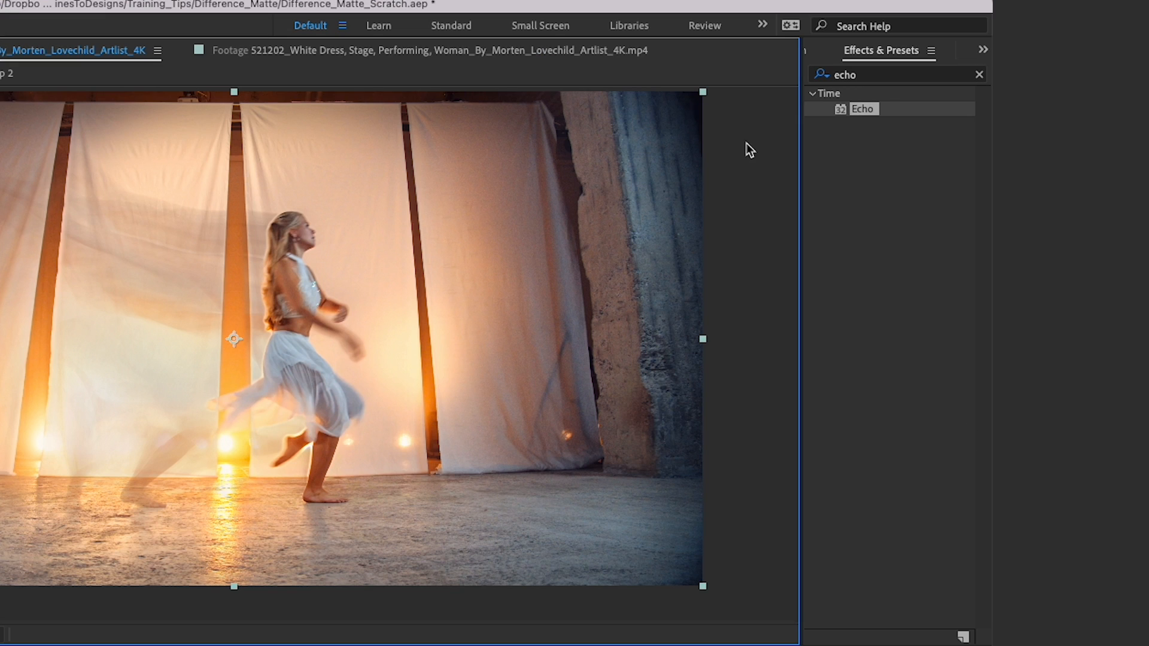
click(979, 74)
text(glow)
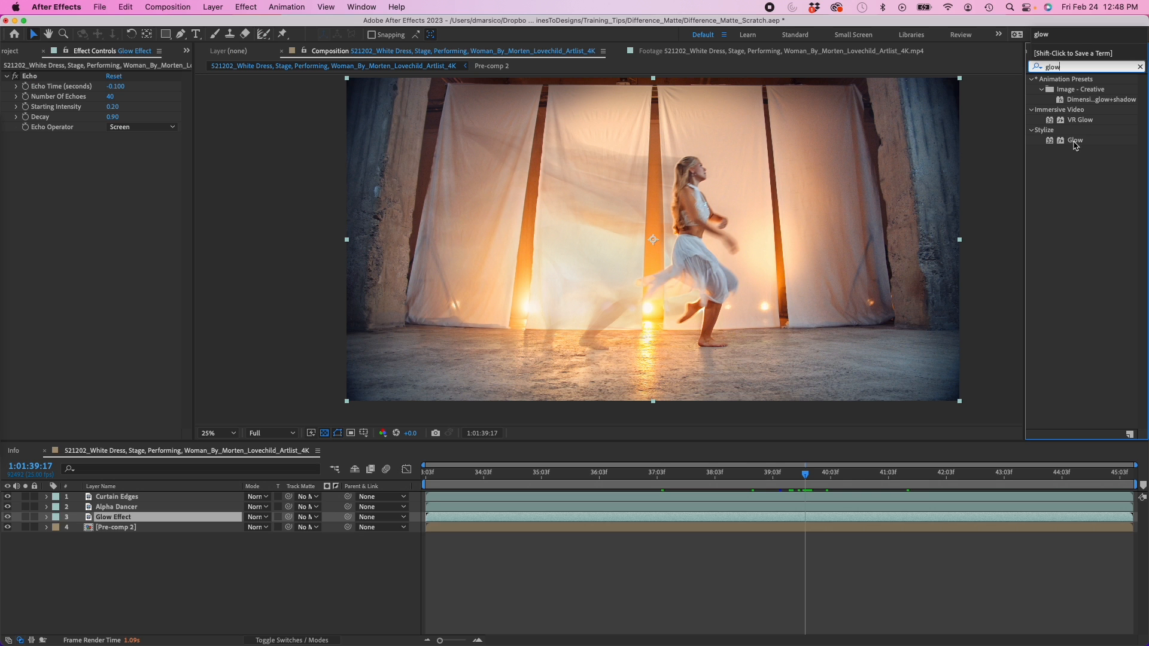
Apply Glow with radius 730, intensity 2, On Top compositing and A & B Colors
double_click(1075, 140)
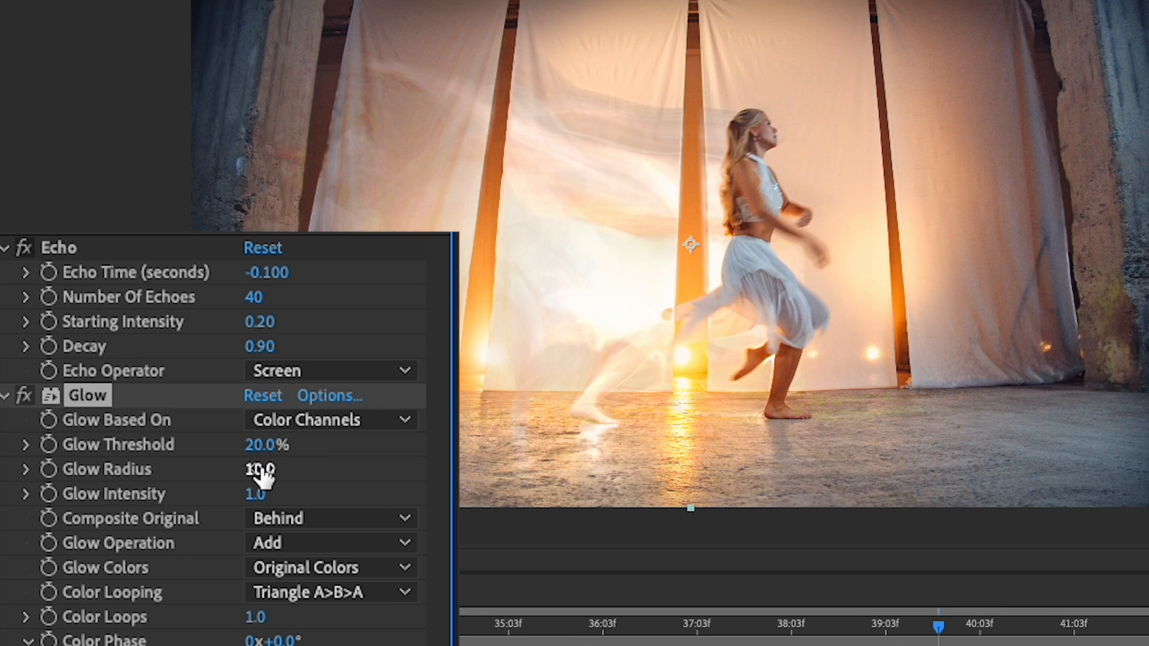
click(271, 469)
text(22)
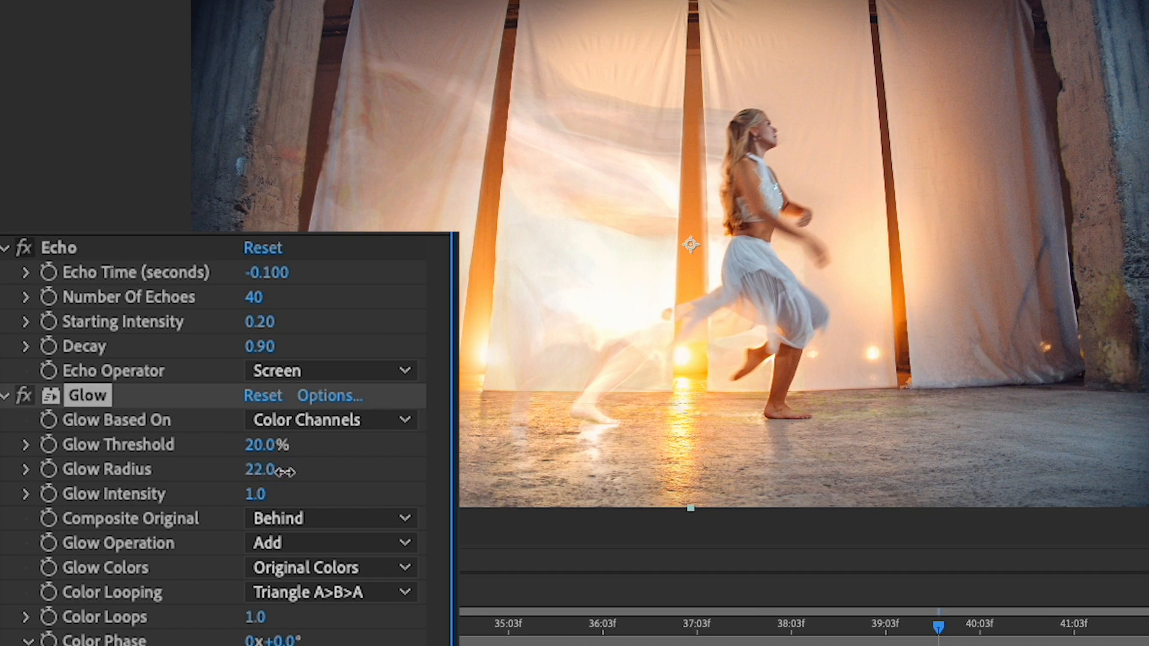
drag(264, 469, 424, 490)
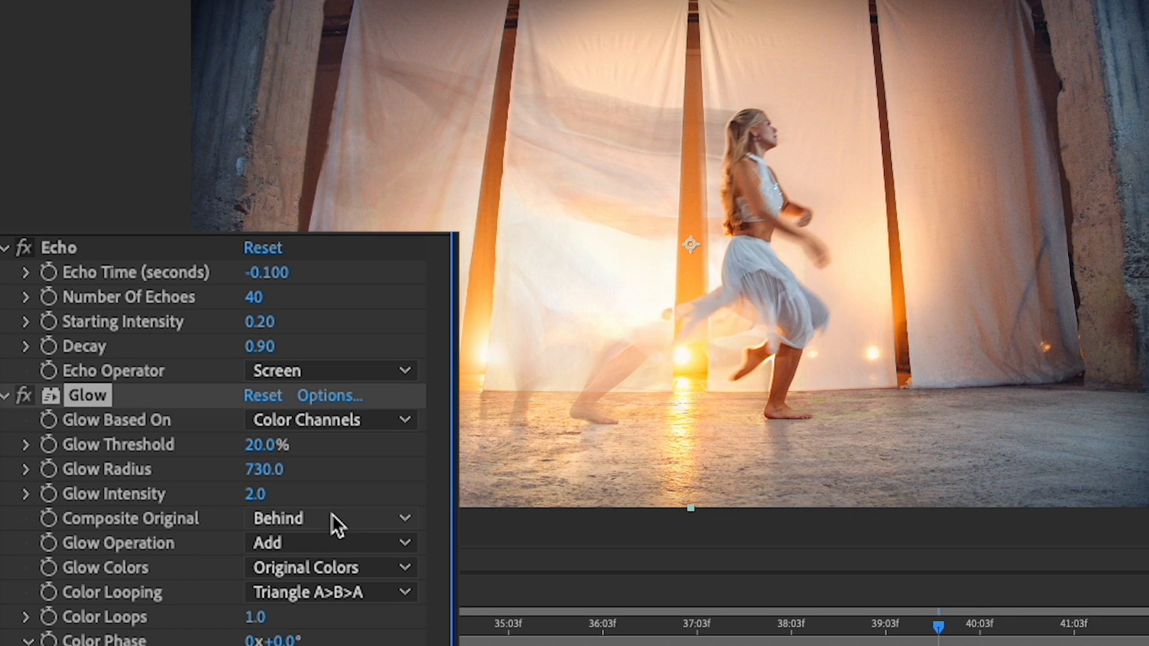
click(330, 518)
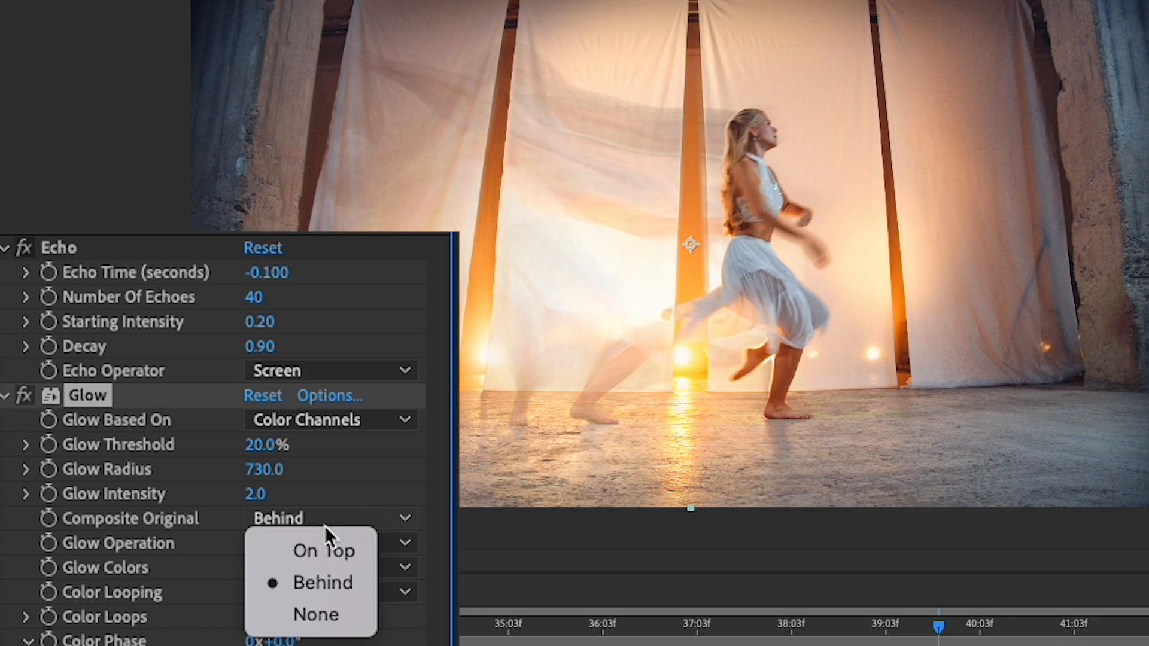
click(323, 550)
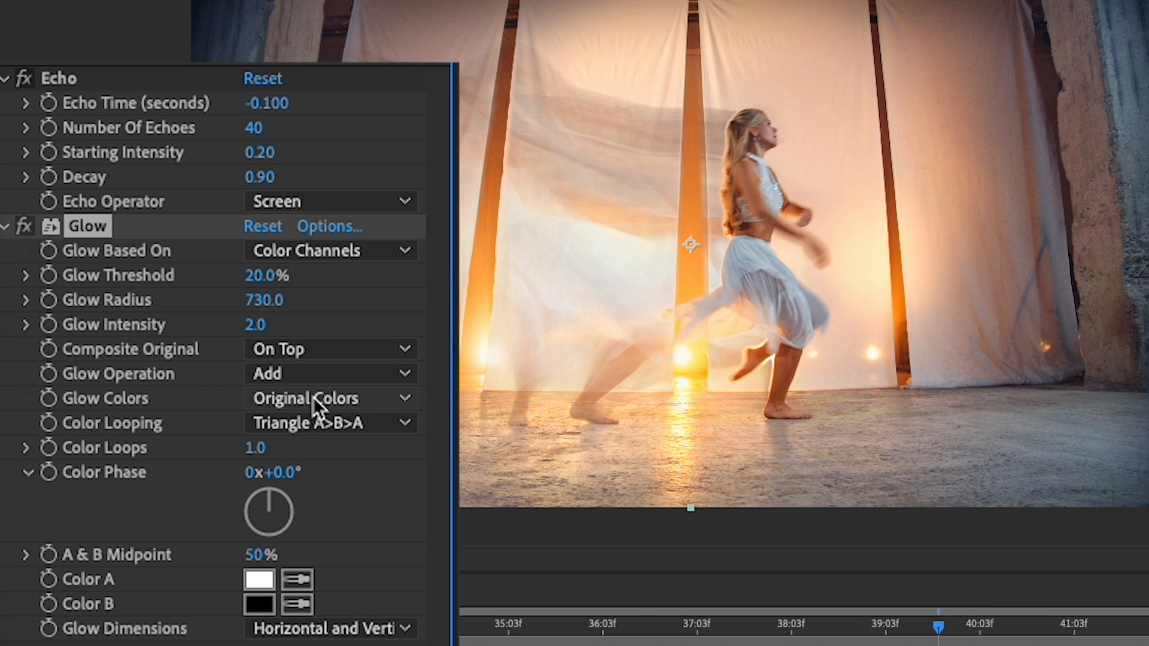
click(329, 398)
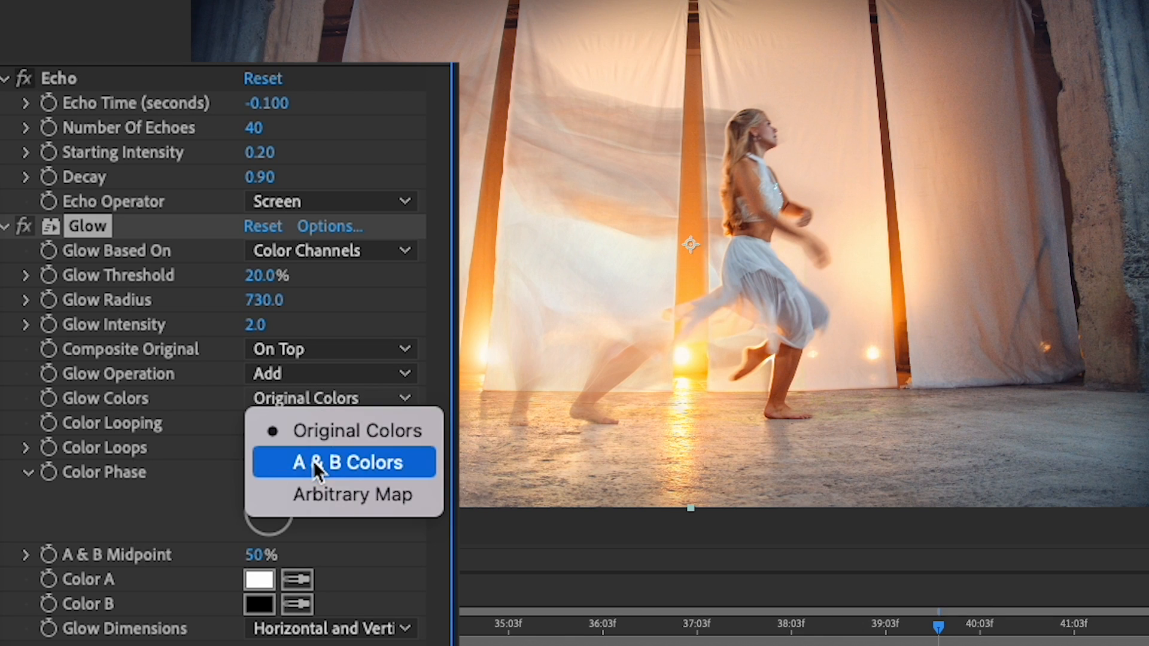
click(348, 463)
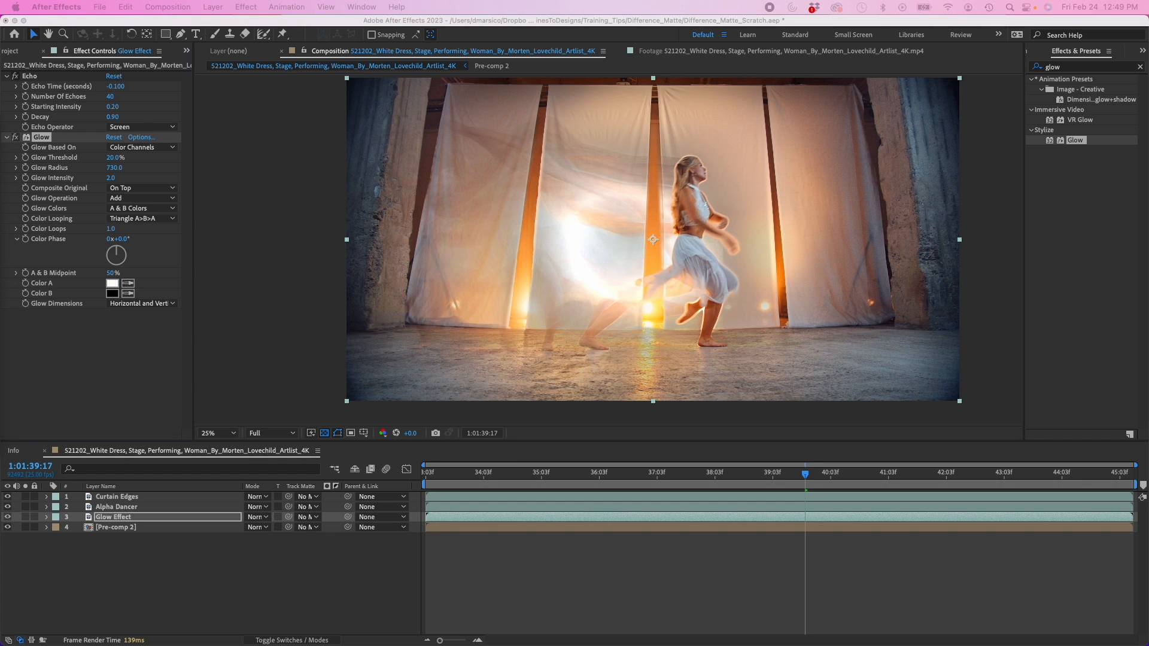
Set the glow's Color A to purple and Color B to blue
click(112, 284)
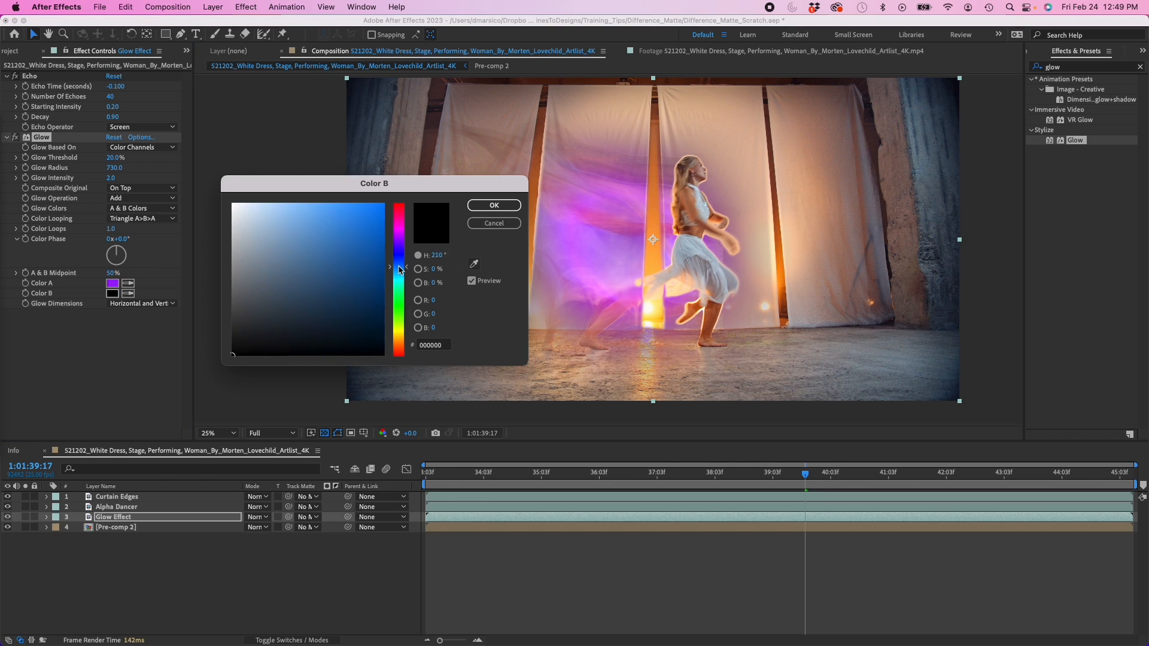
click(382, 210)
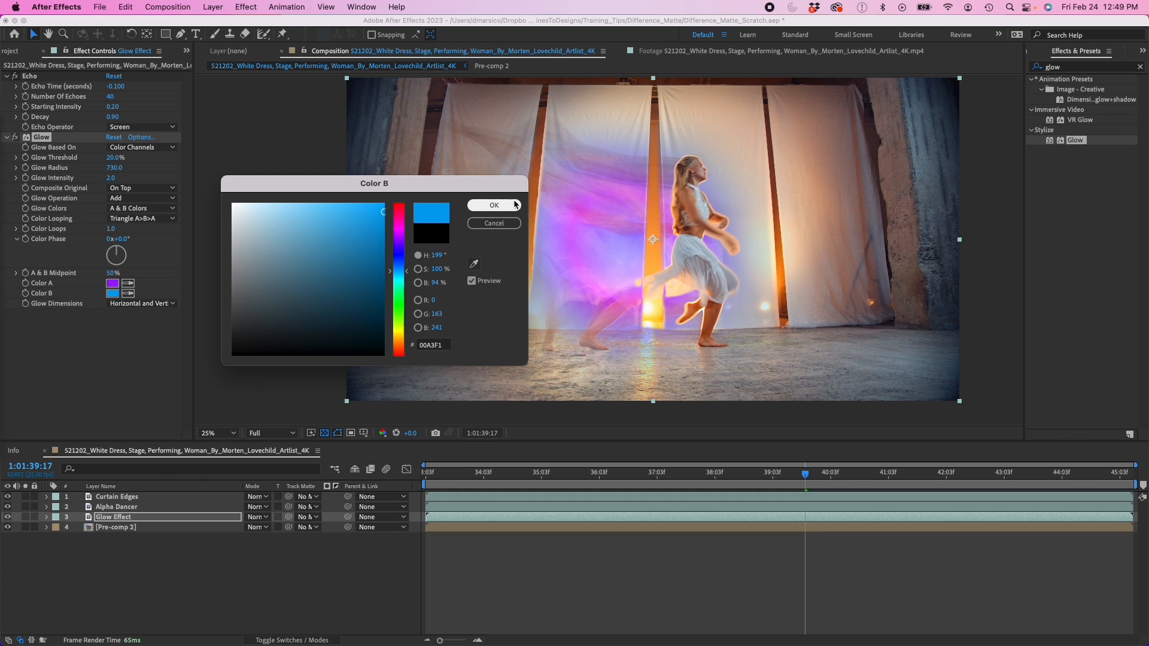
click(492, 205)
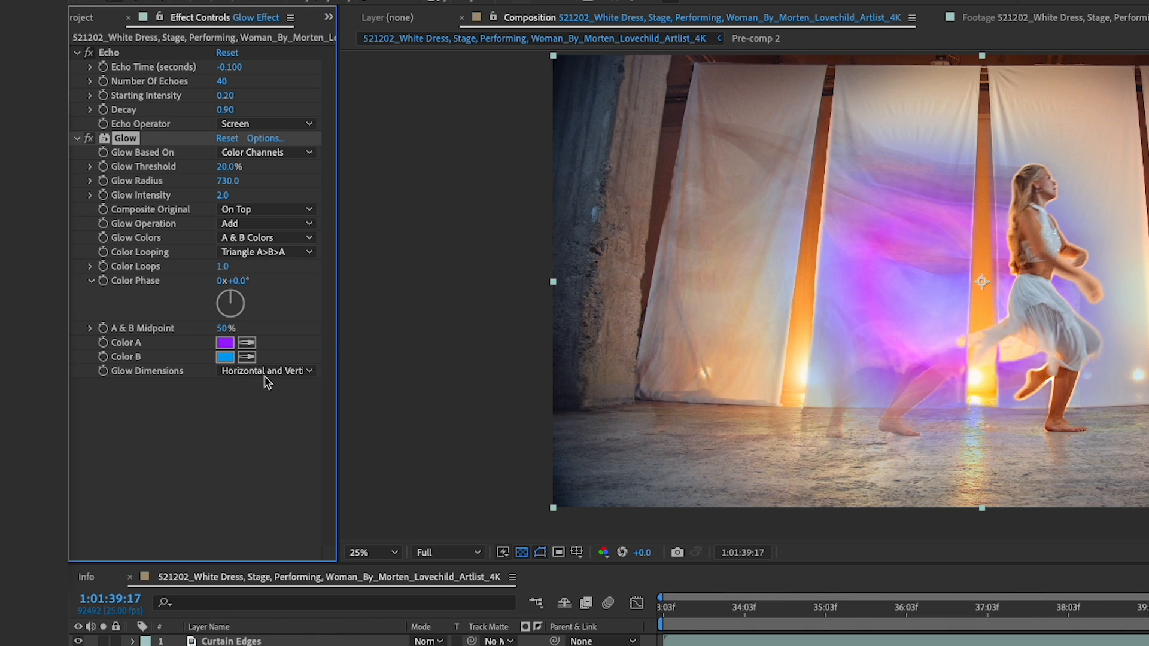
Try Glow Dimensions options, including horizontal-only spreading
click(265, 370)
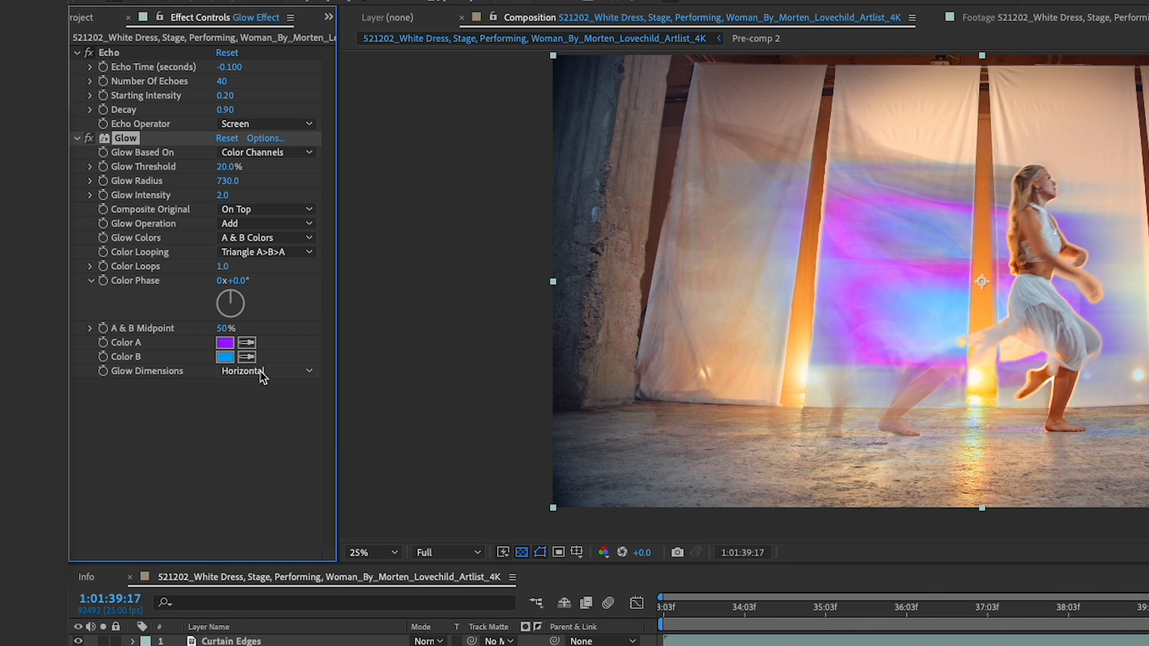
click(264, 372)
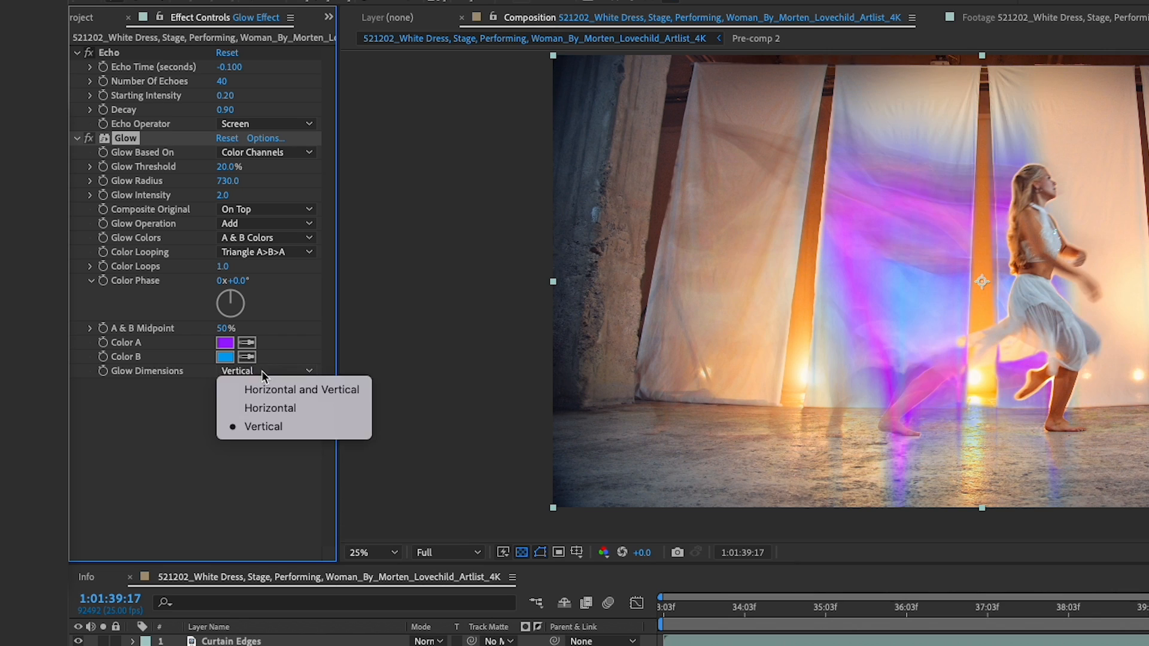
click(301, 389)
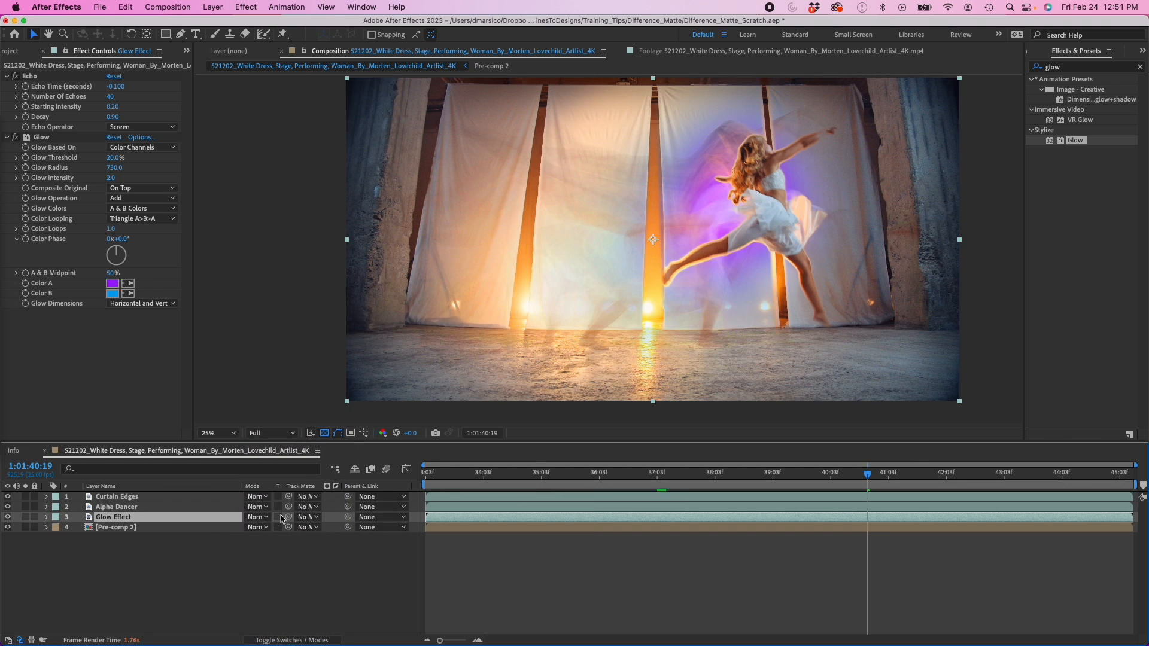
Trial Overlay and Soft Light blend modes on Glow Effect, returning to Normal
click(255, 516)
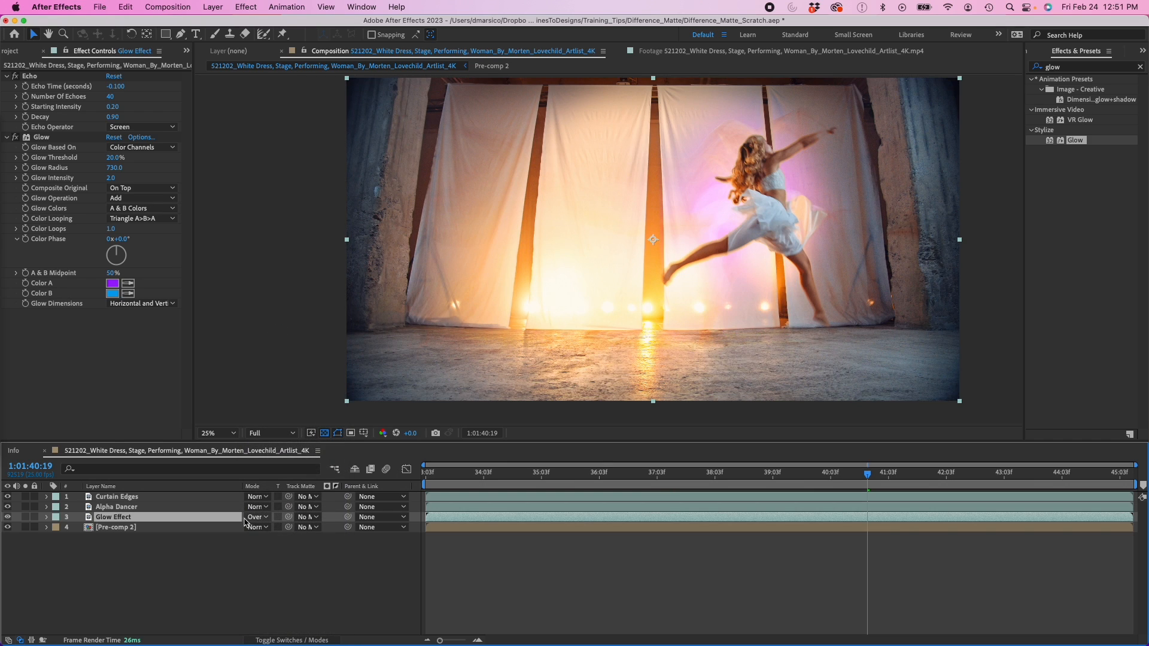
click(782, 472)
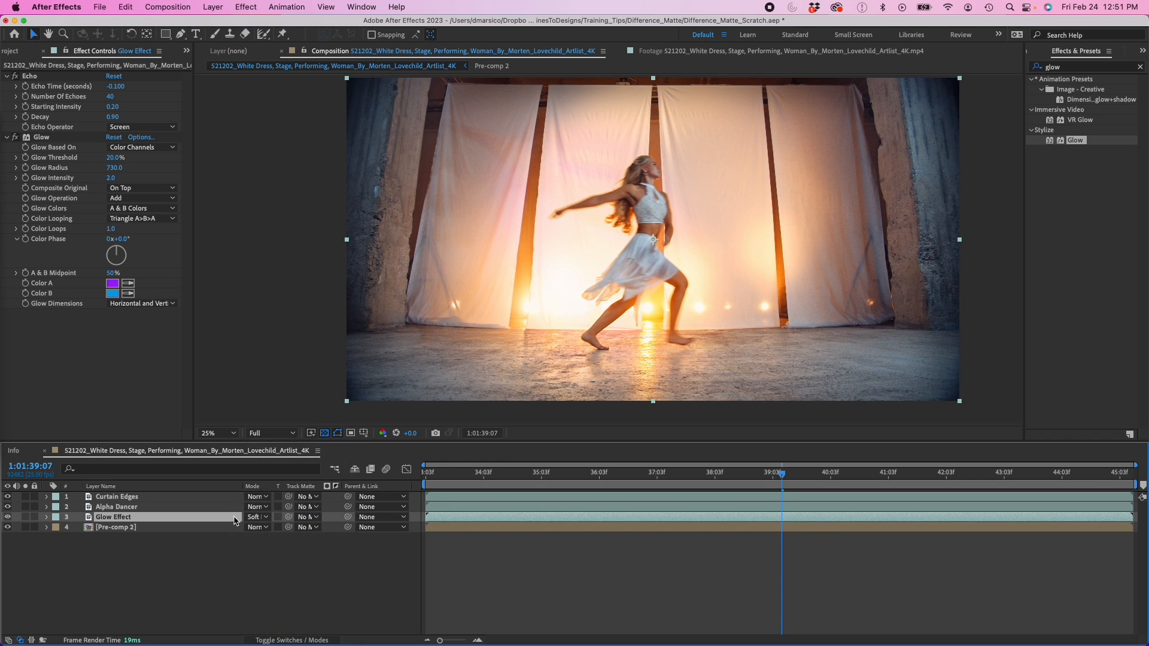
click(255, 516)
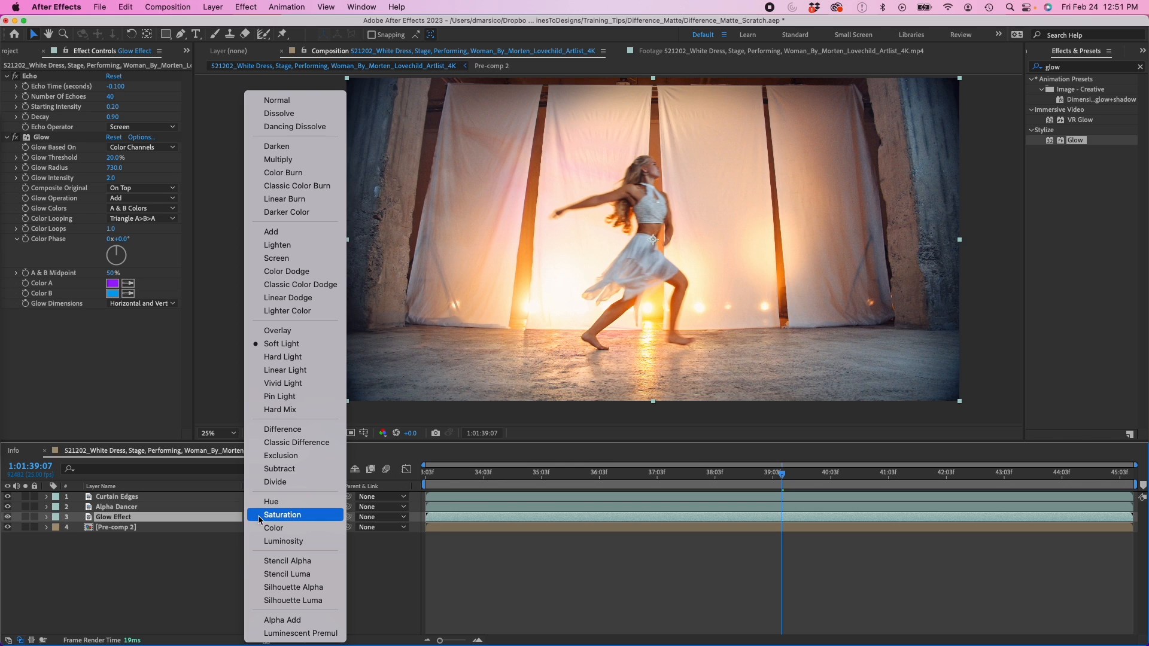
click(282, 514)
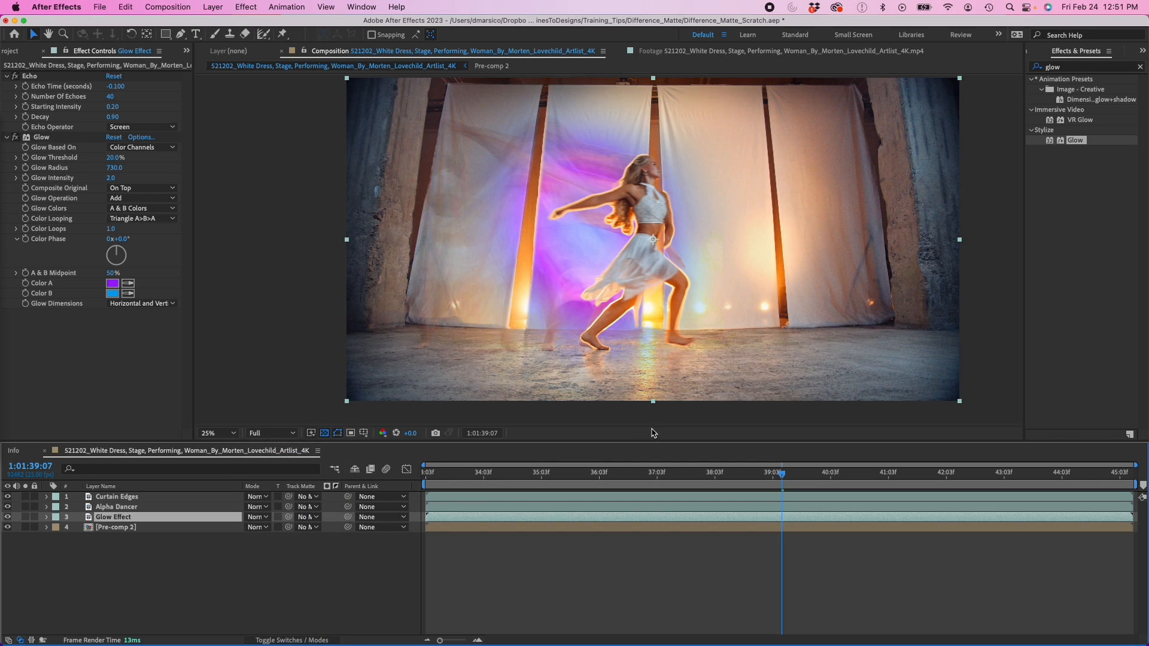